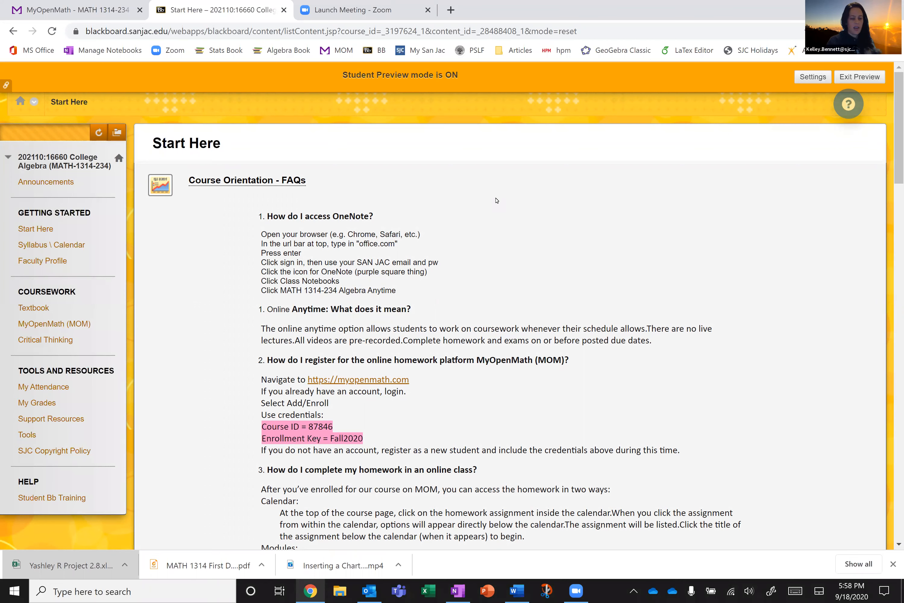
mouse_move(59, 221)
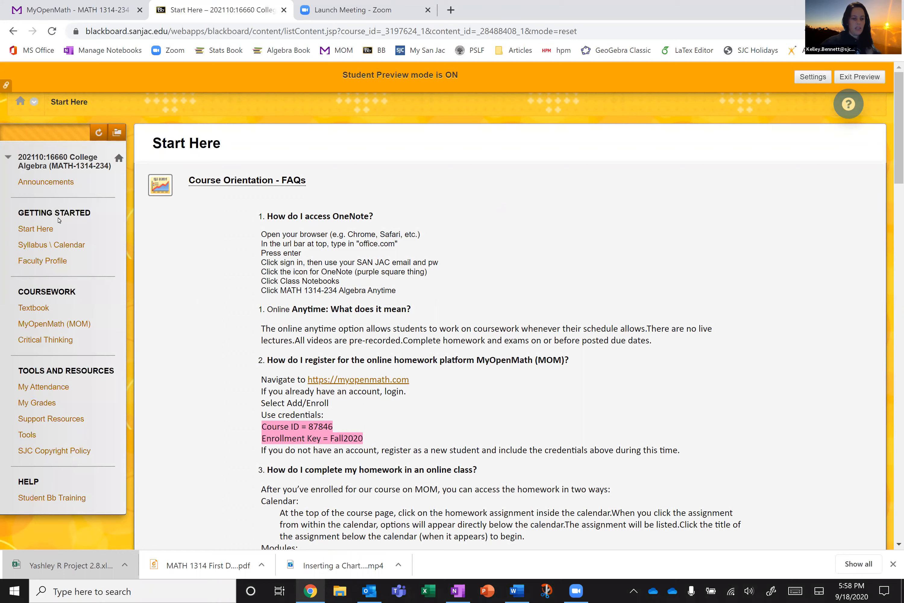
mouse_move(35, 228)
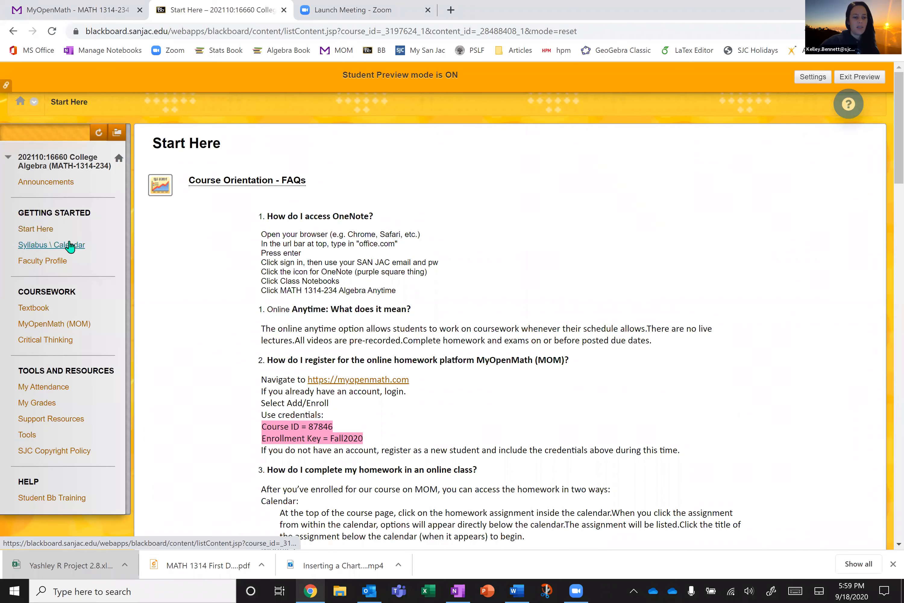
mouse_move(51, 244)
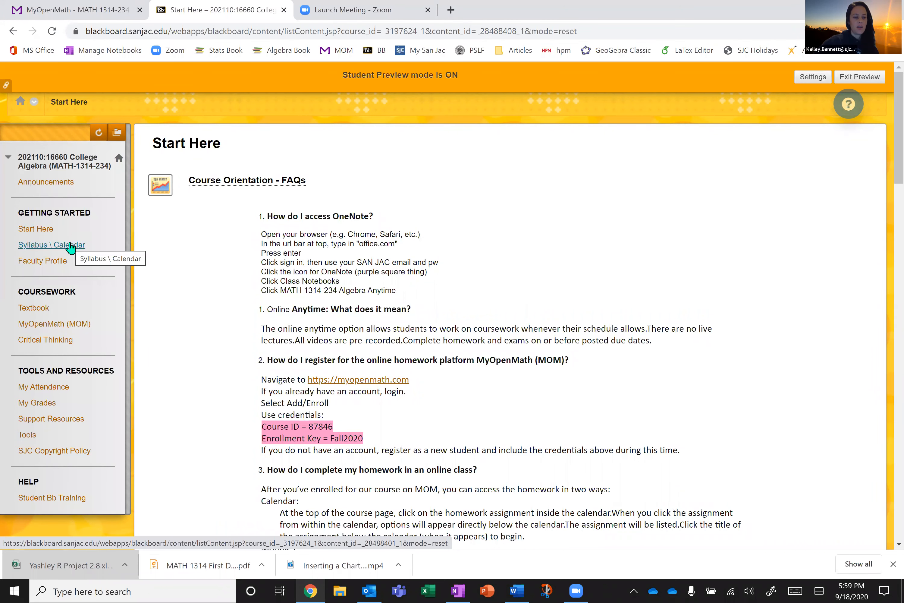
- Open Syllabus \ Calendar, review the MBG SLO tables and embedded syllabus, then return to the top
click(51, 245)
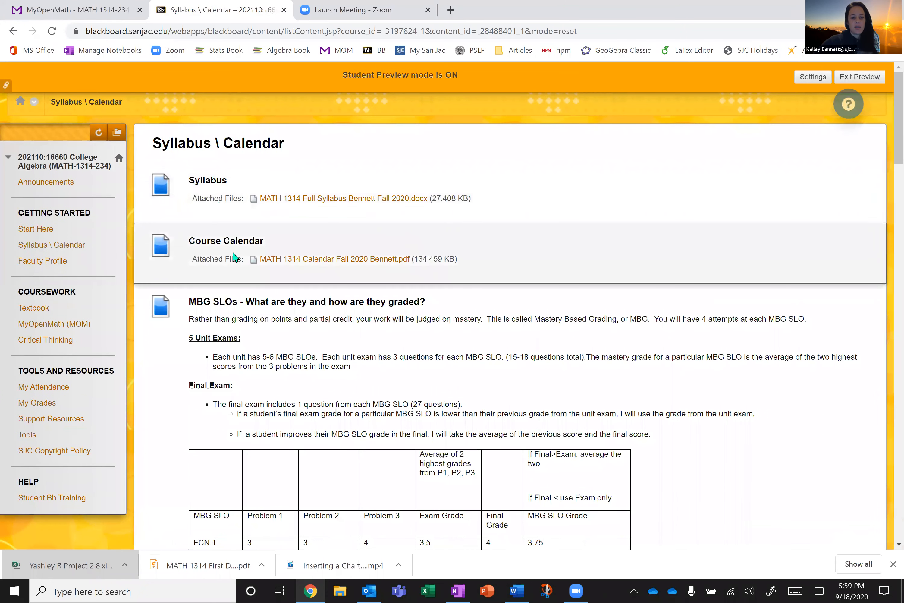
scroll(down, 3)
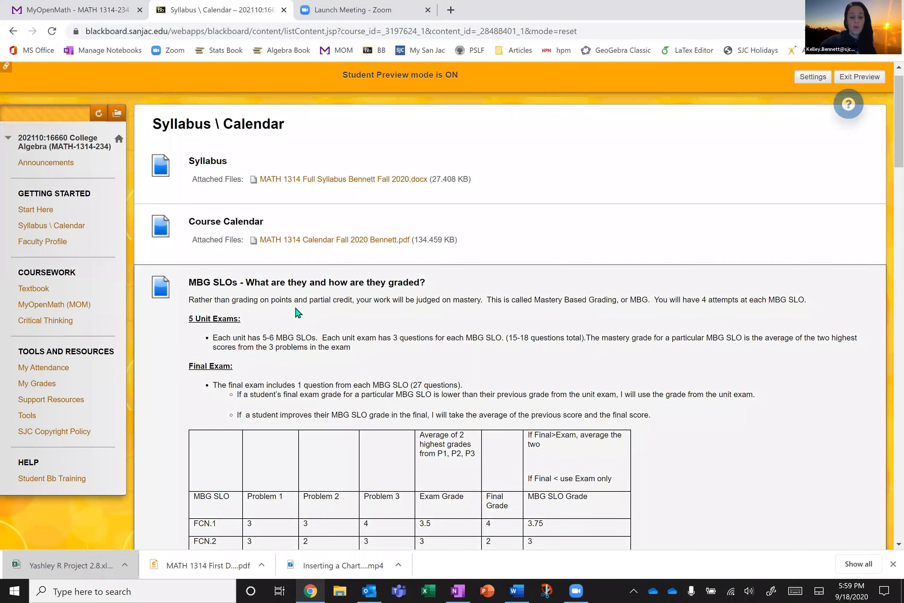
scroll(down, 3)
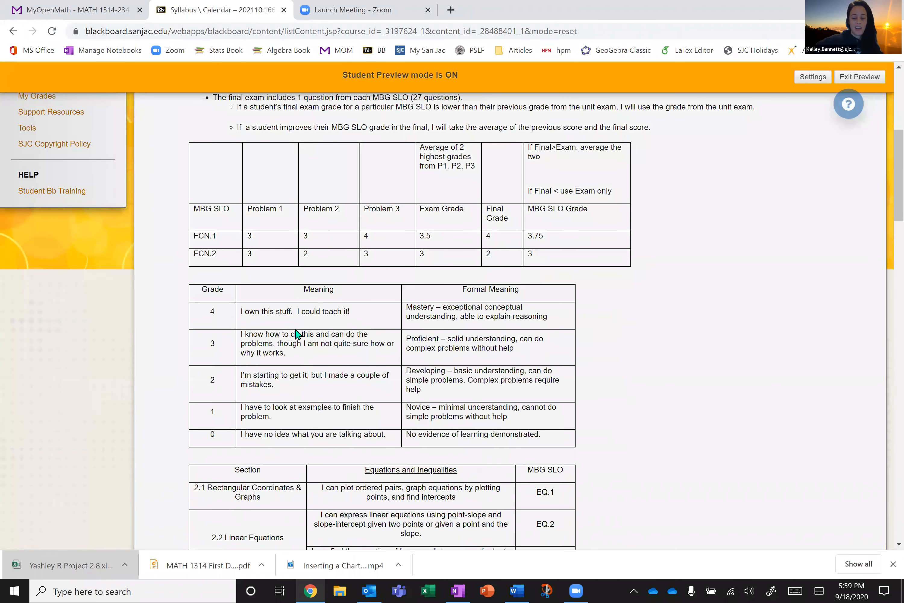
scroll(down, 3)
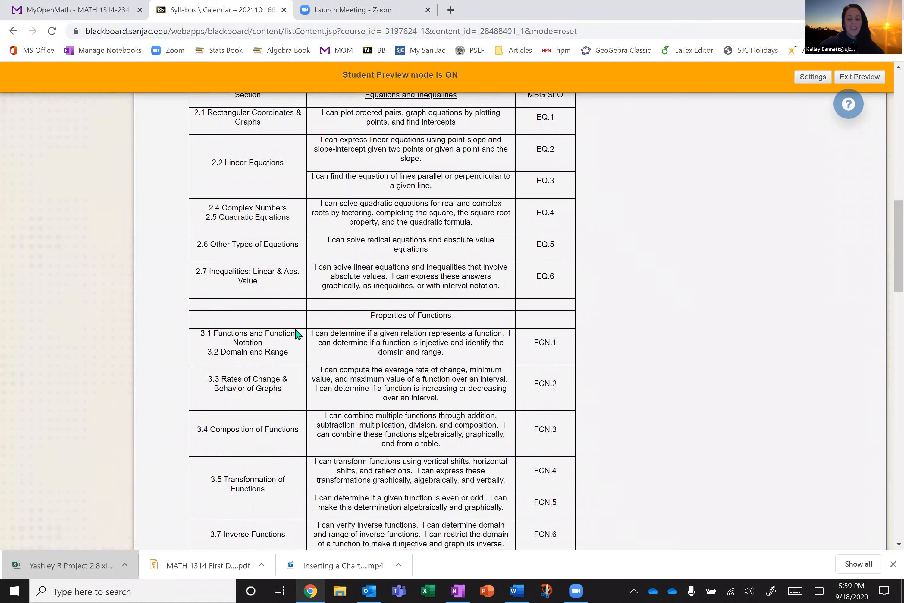
scroll(down, 3)
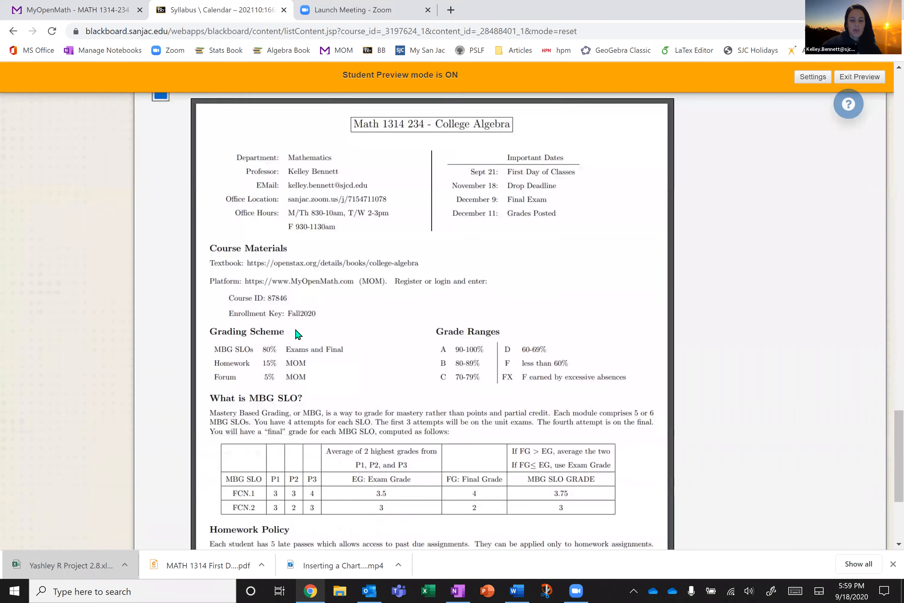
scroll(down, 3)
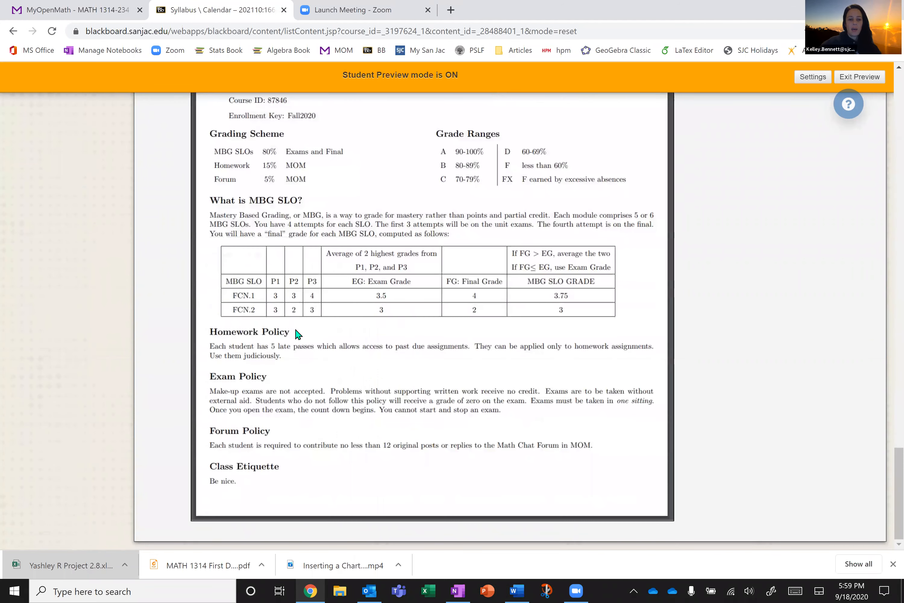
scroll(down, 3)
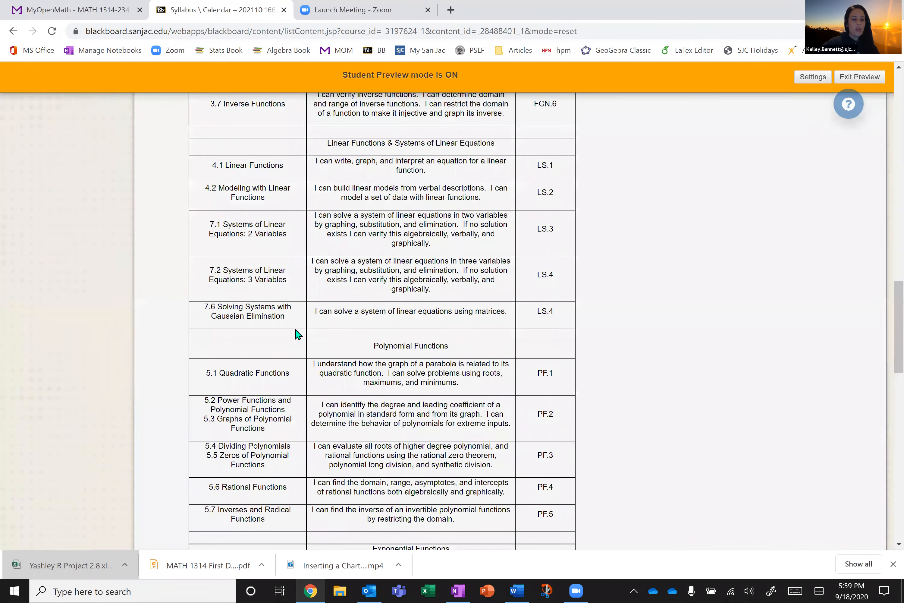
click(50, 245)
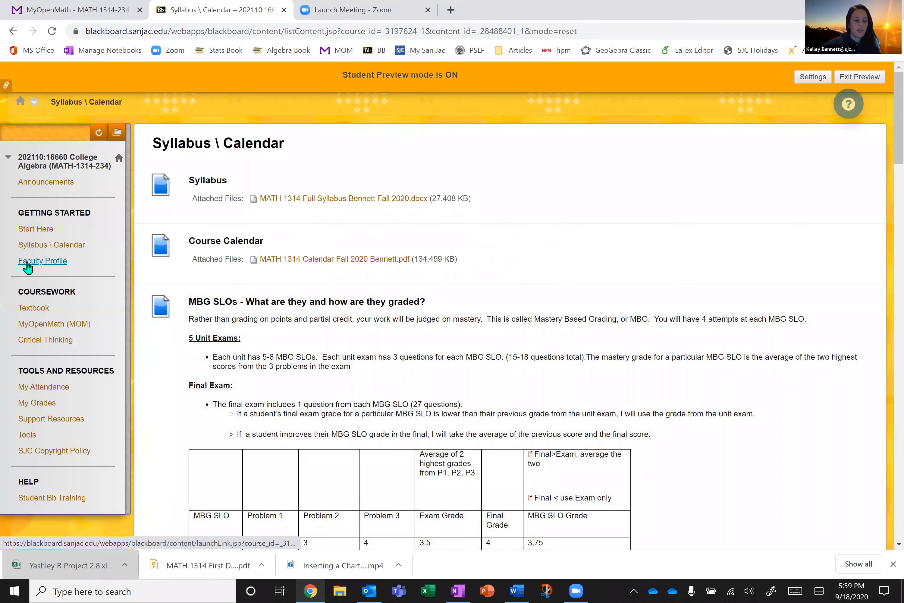
- Open the Faculty Profile contacts page with email, Zoom office and office hours
click(41, 261)
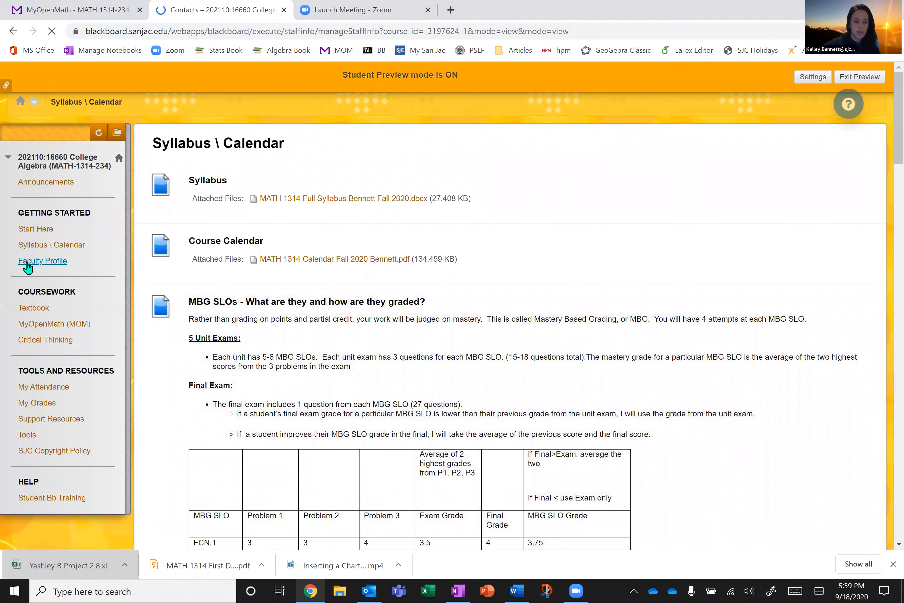
click(42, 261)
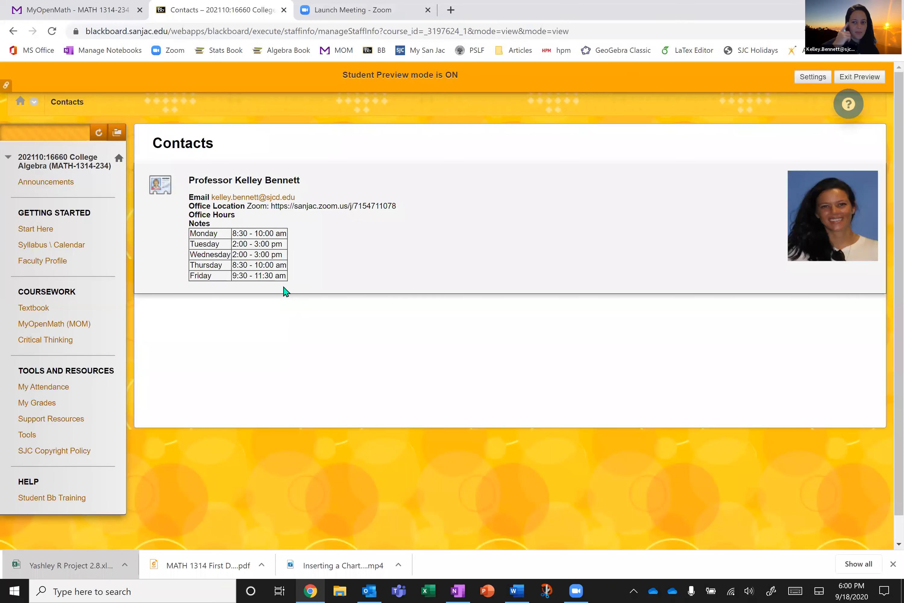
mouse_move(33, 308)
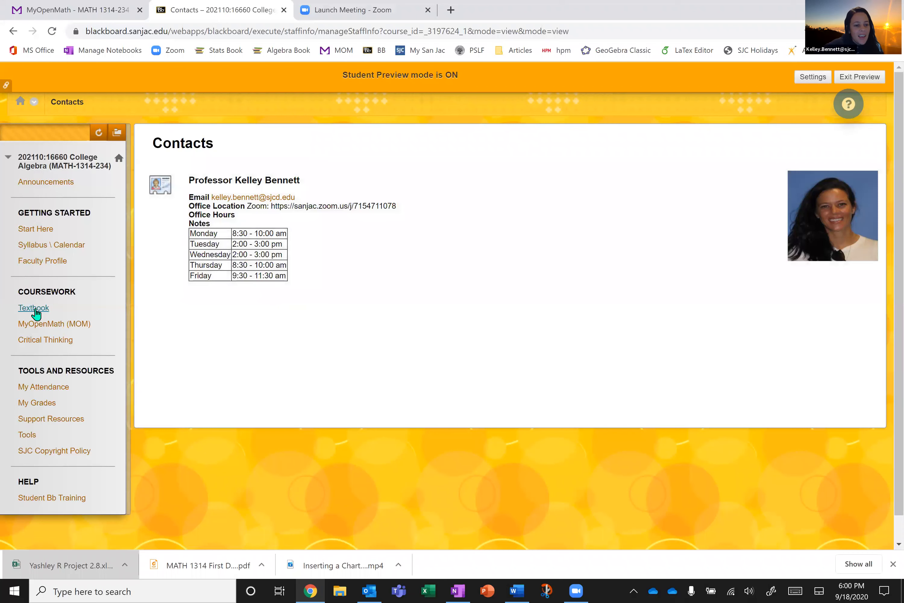
mouse_move(33, 307)
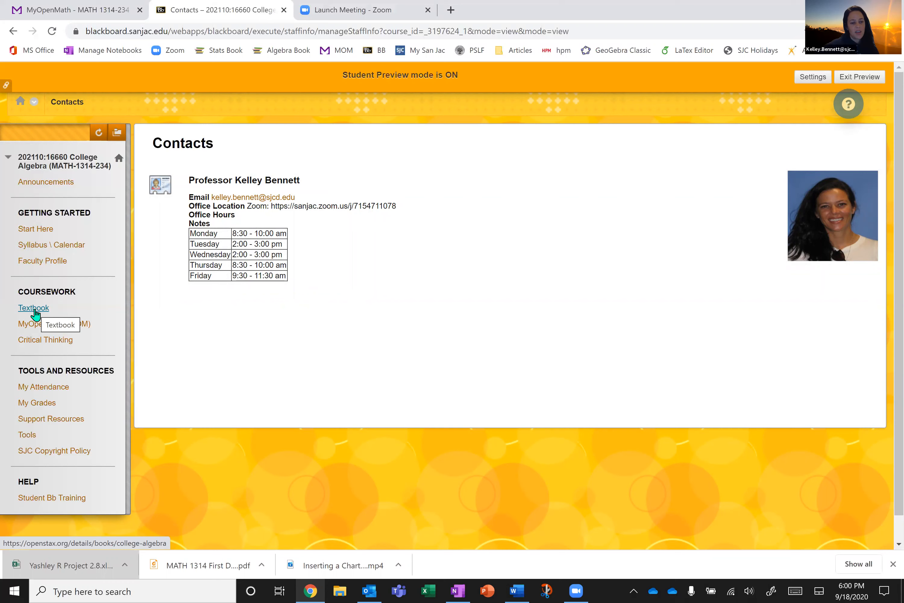
- Open the OpenStax College Algebra textbook and expand its table of contents
click(34, 308)
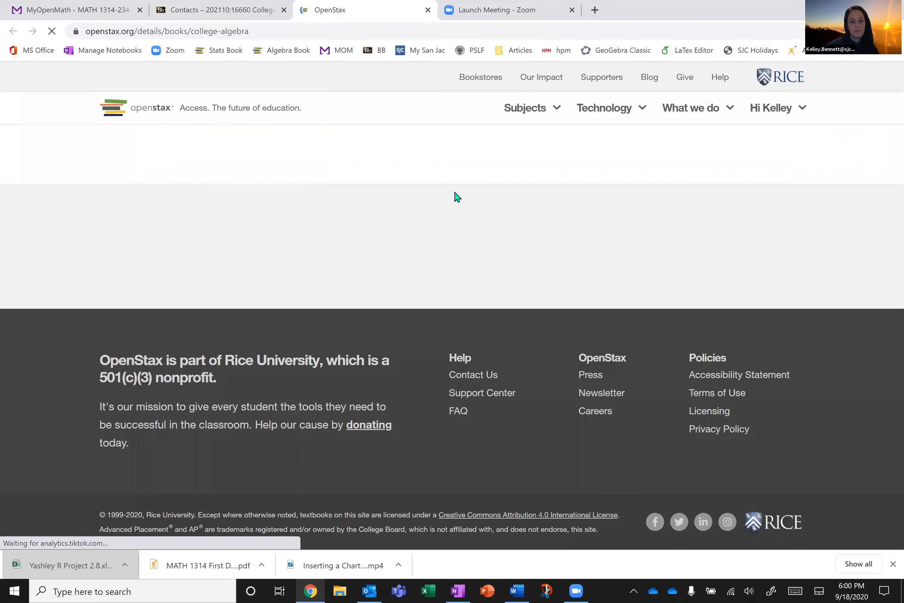
mouse_move(314, 89)
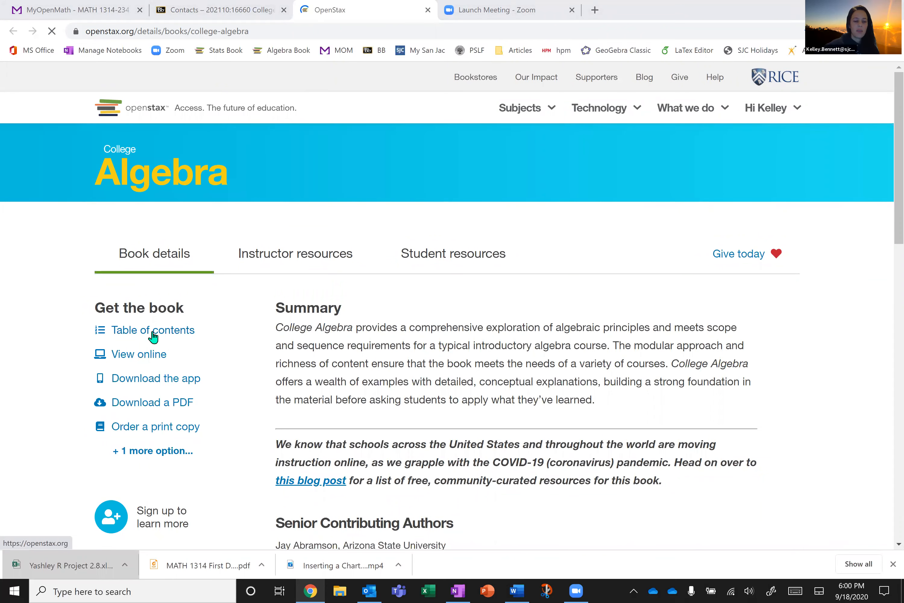
mouse_move(137, 407)
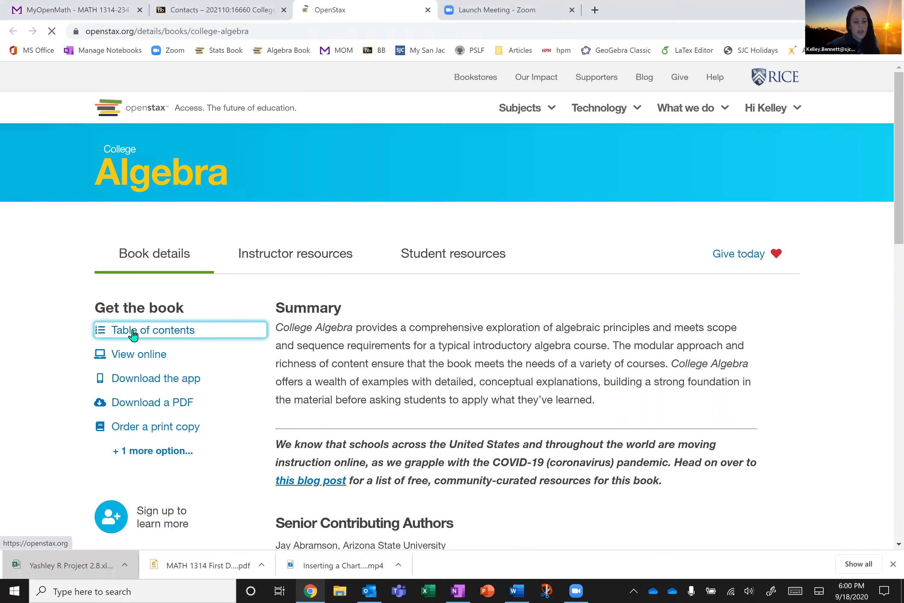
click(154, 329)
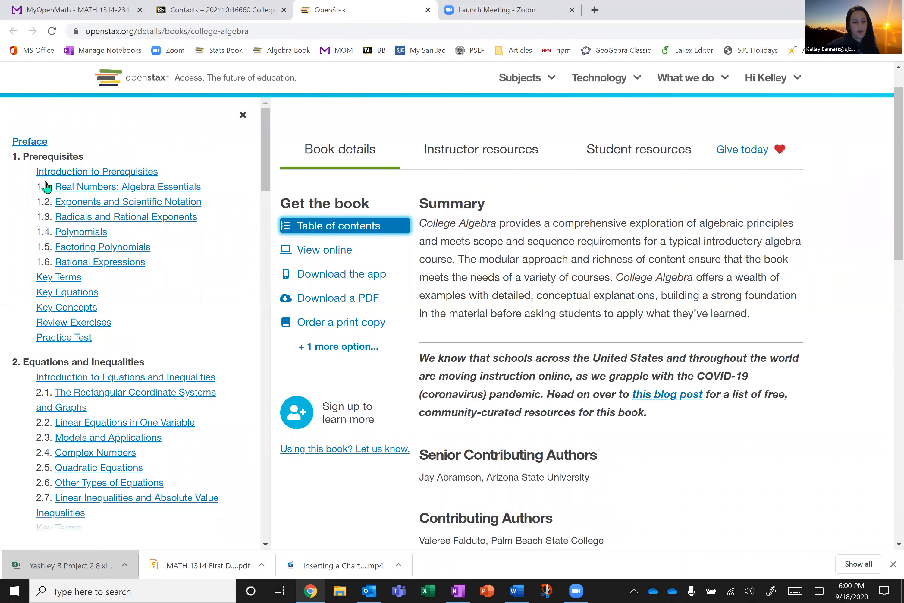
scroll(down, 3)
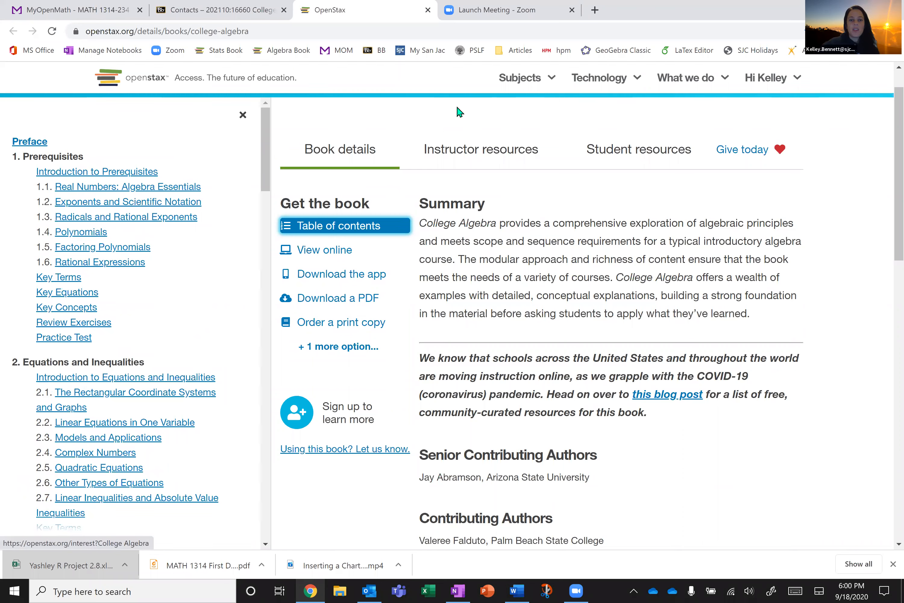
mouse_move(324, 322)
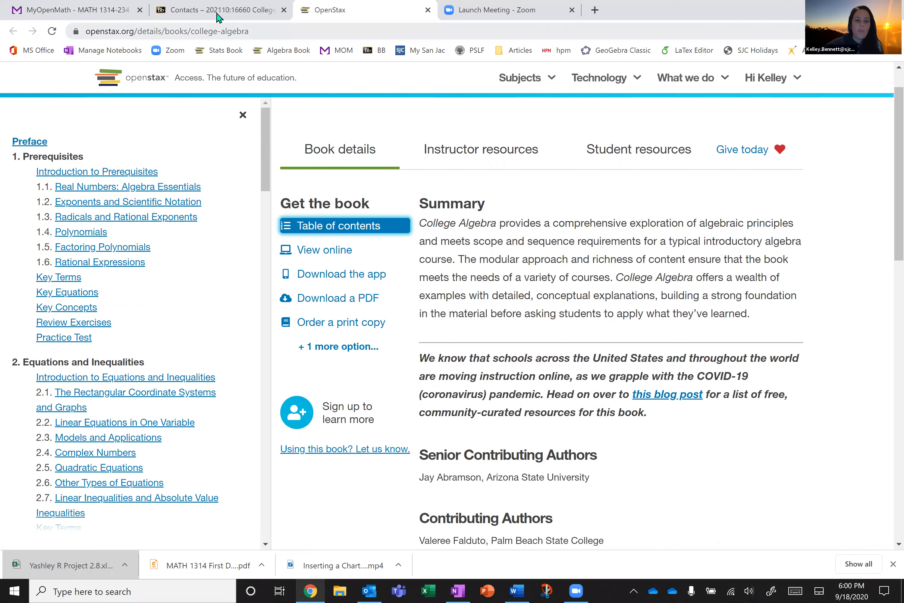
- Switch back to the Blackboard tab showing the course Contacts page
click(219, 9)
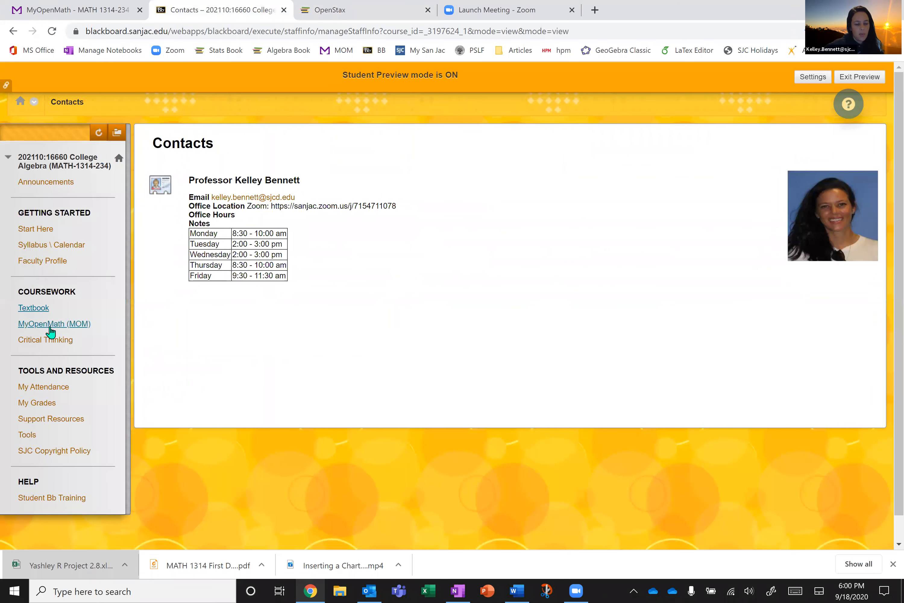
mouse_move(54, 323)
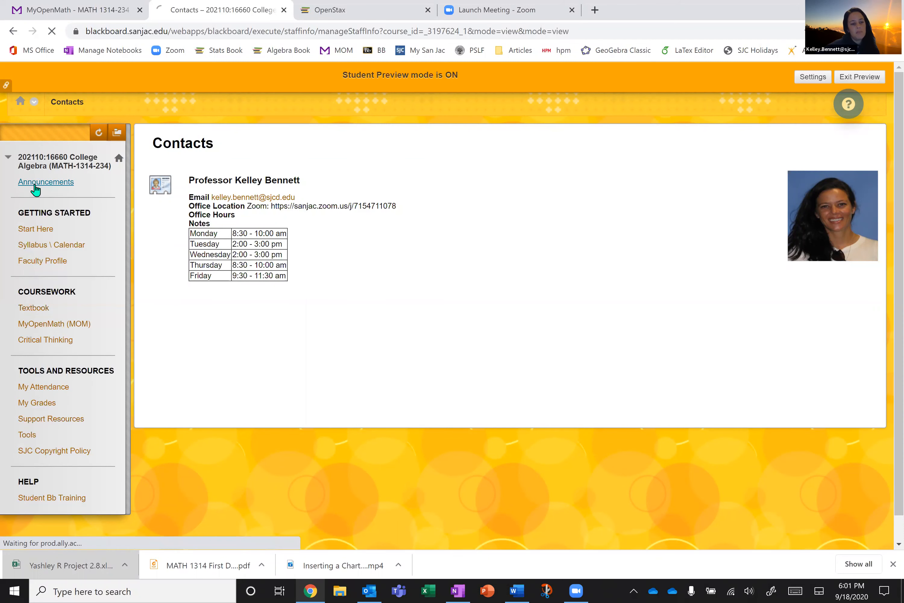
- Open the course Announcements page, currently empty
click(45, 181)
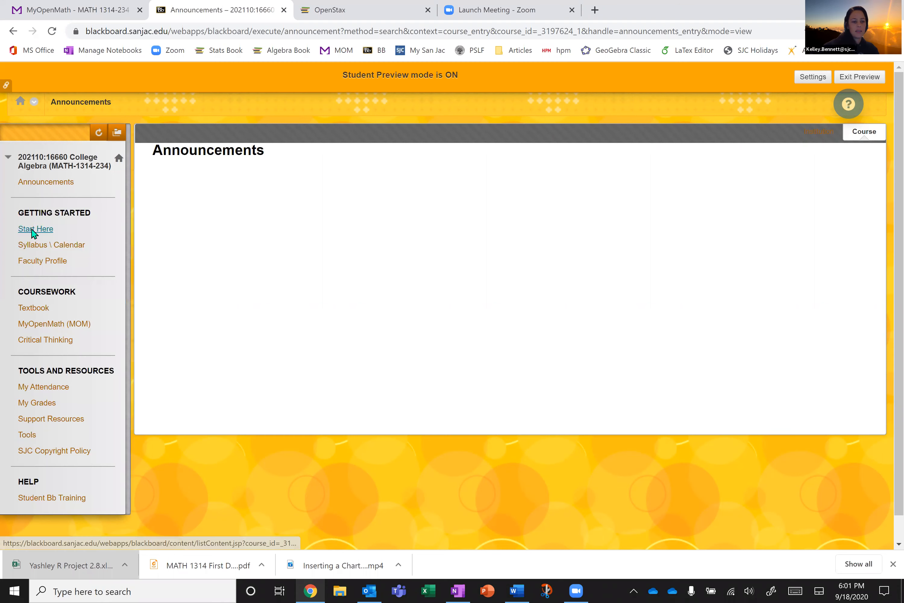
- Open the Start Here page with the Course Orientation FAQs on OneNote and MyOpenMath
click(35, 229)
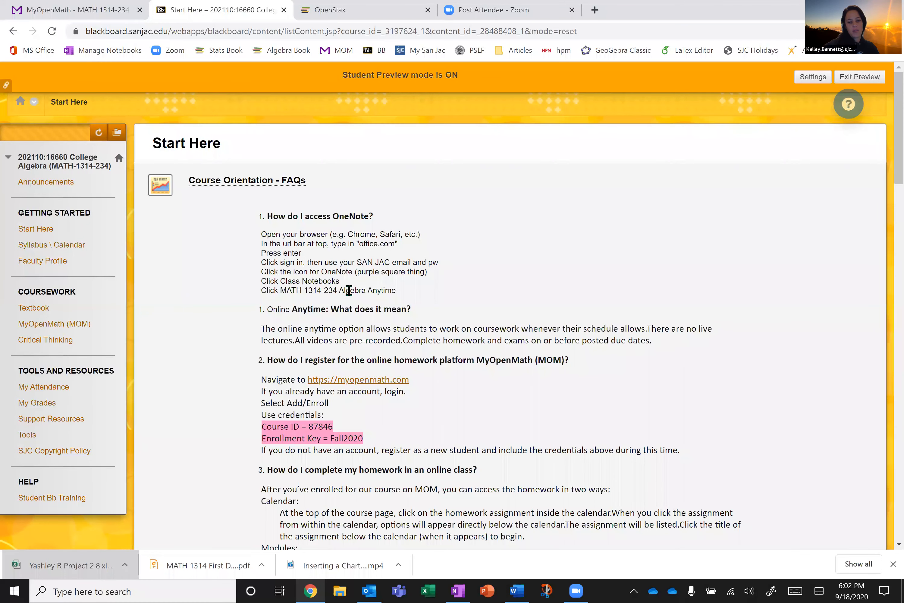
mouse_move(394, 289)
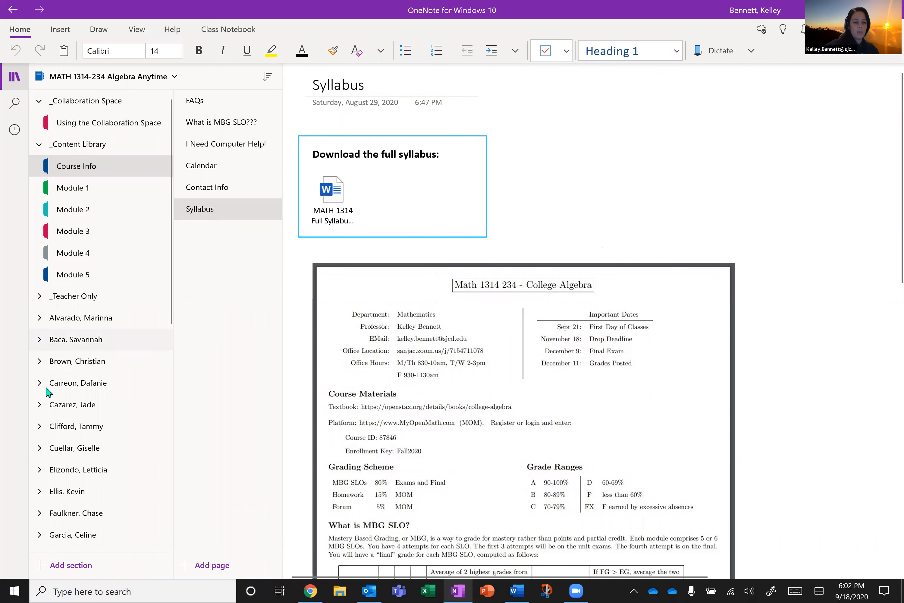
- Expand the first student's section group and open their Exam Written Solutions section
click(40, 318)
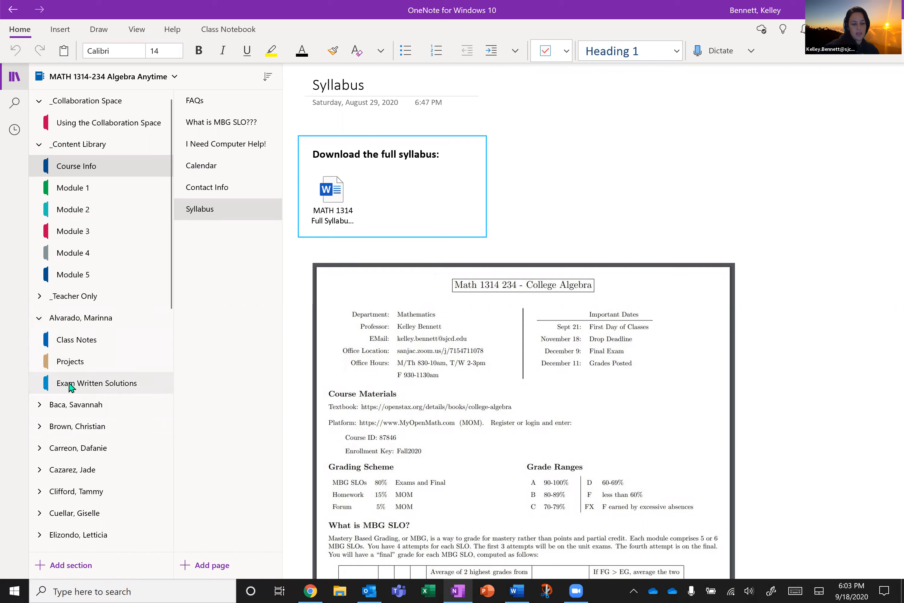
mouse_move(75, 339)
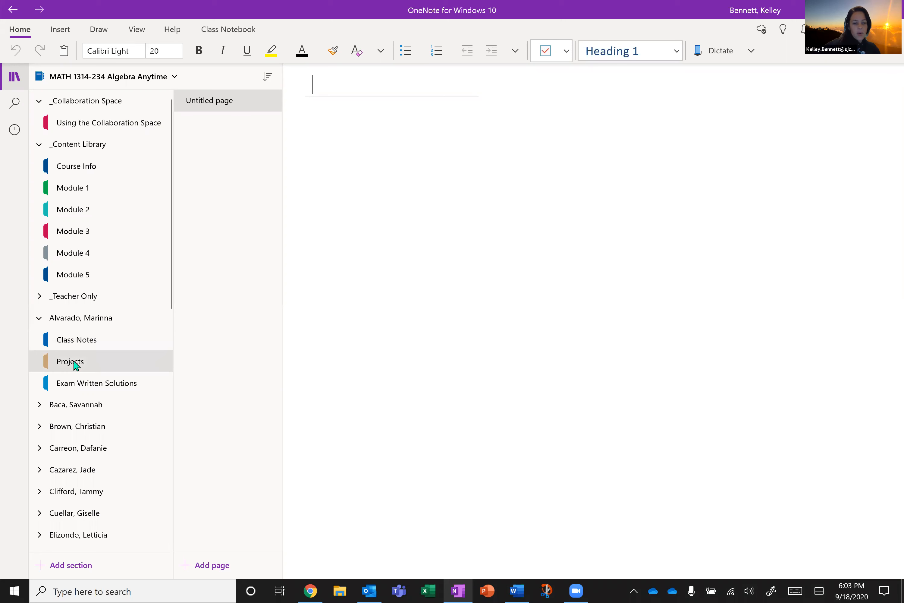
mouse_move(185, 276)
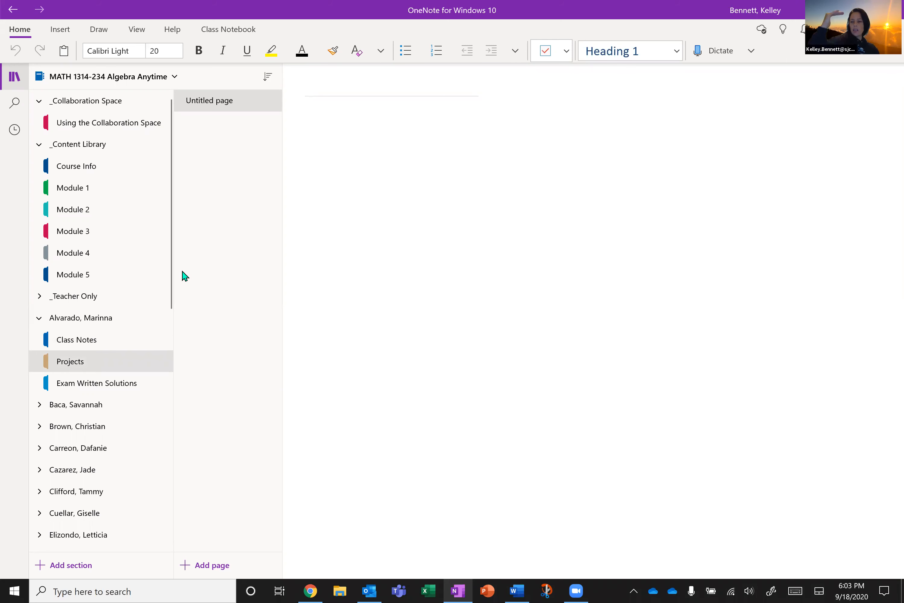
click(313, 84)
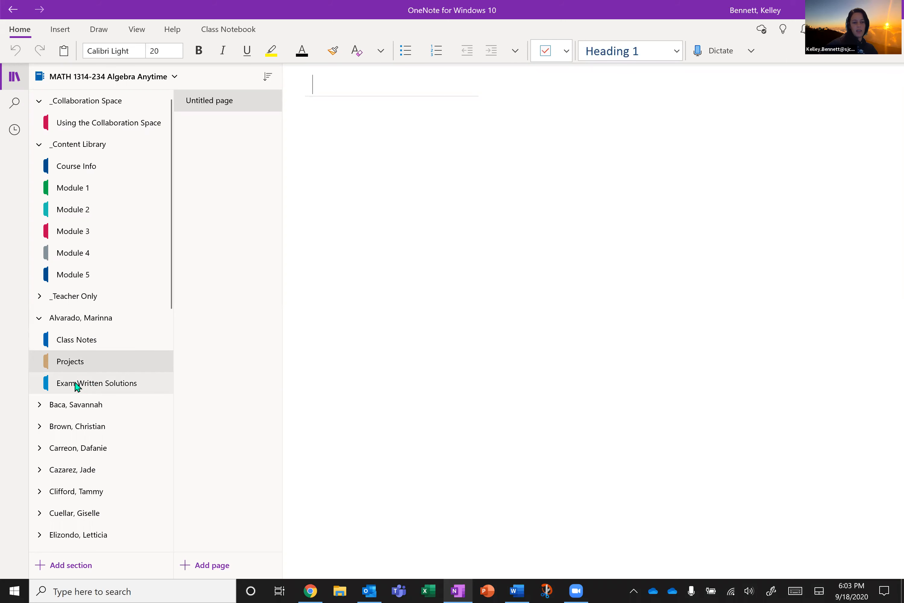
click(97, 383)
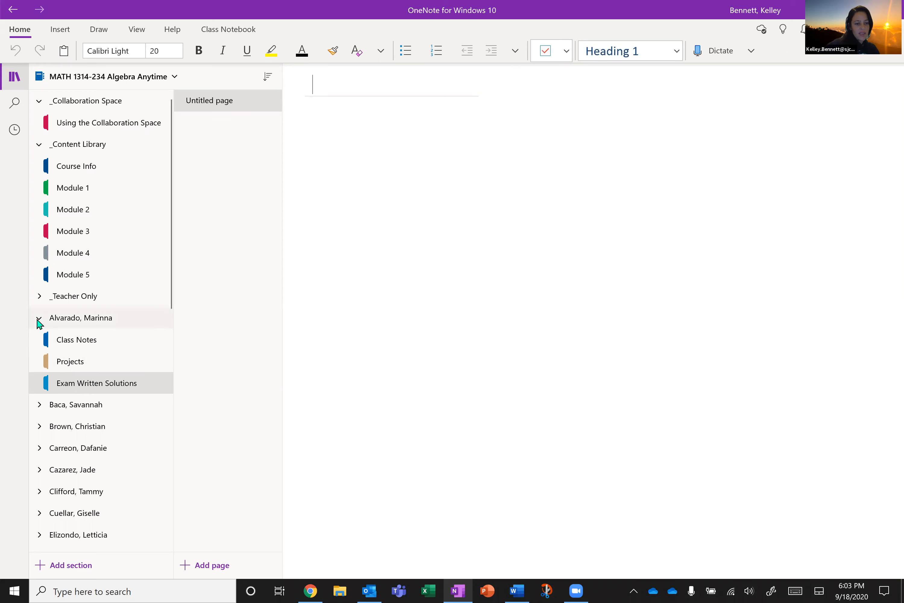
- Collapse the student group and browse Course Info's FAQs, Contact Info, Syllabus and computer-help pages
click(39, 317)
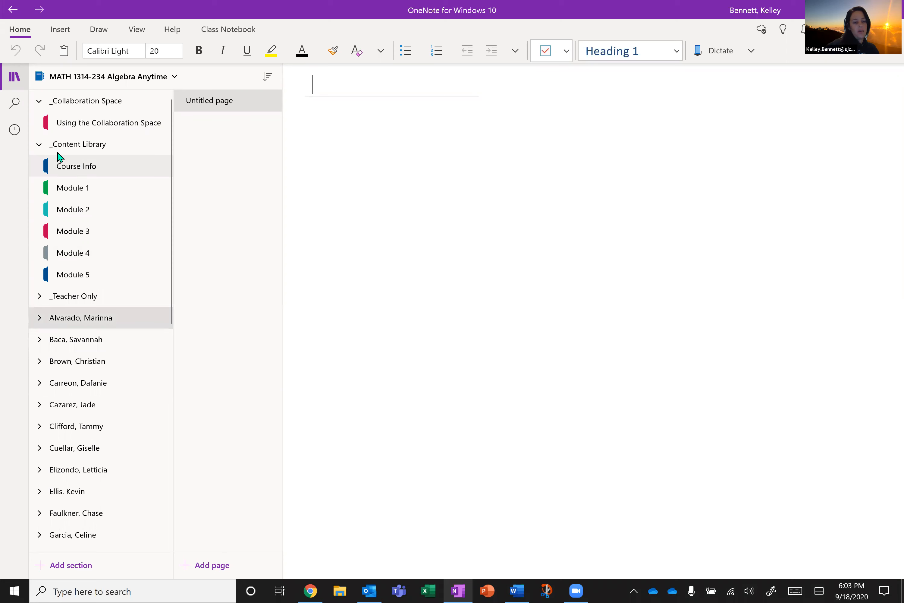
mouse_move(60, 169)
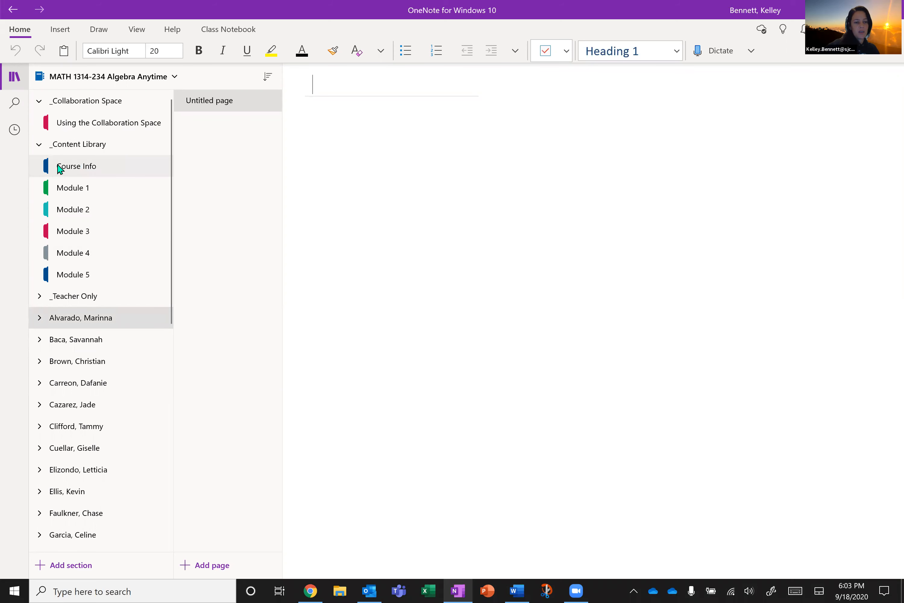
click(75, 167)
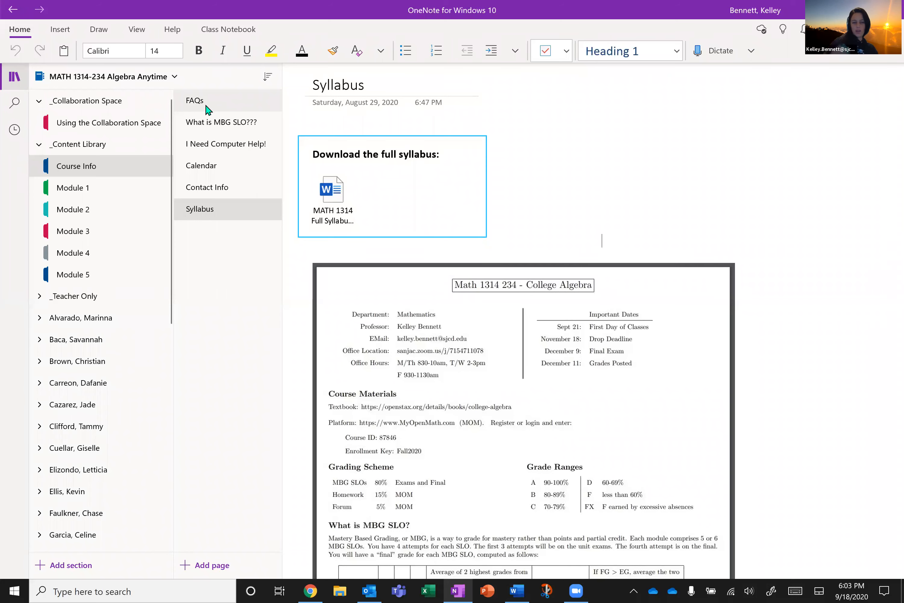
click(194, 100)
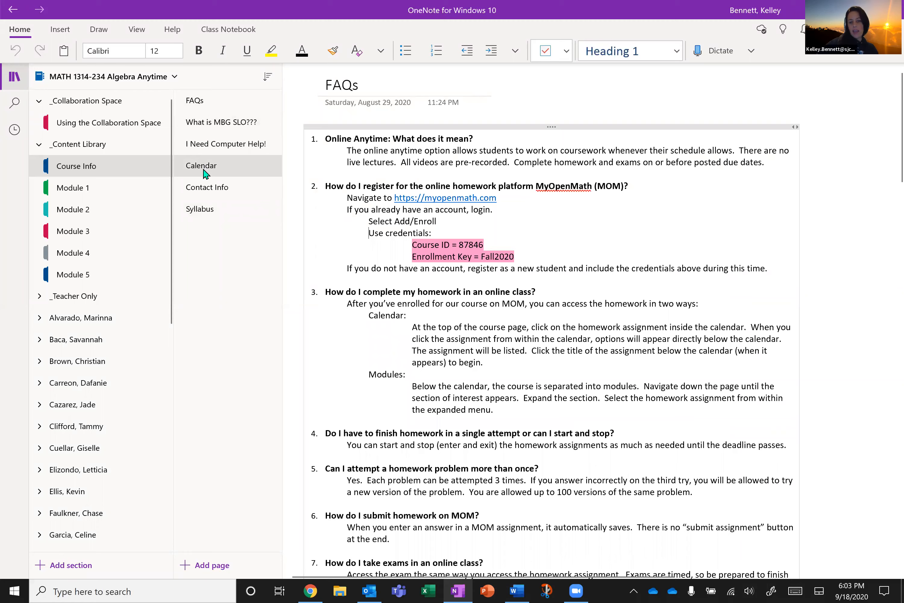
click(206, 186)
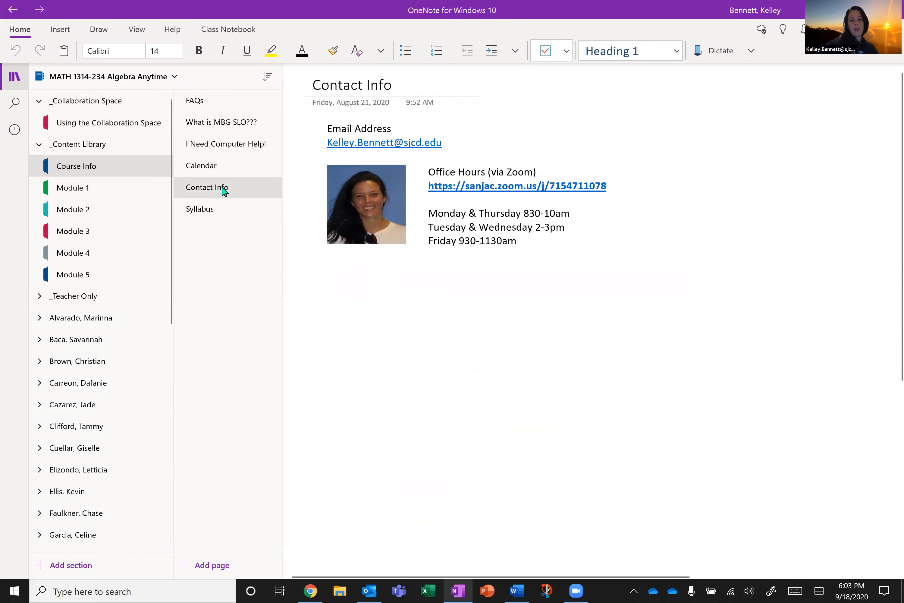
click(200, 208)
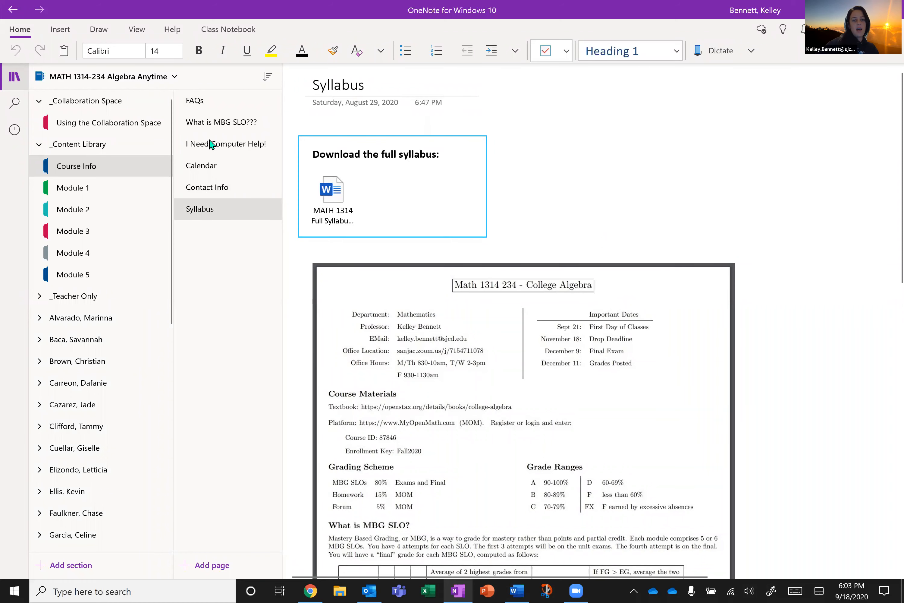
click(225, 143)
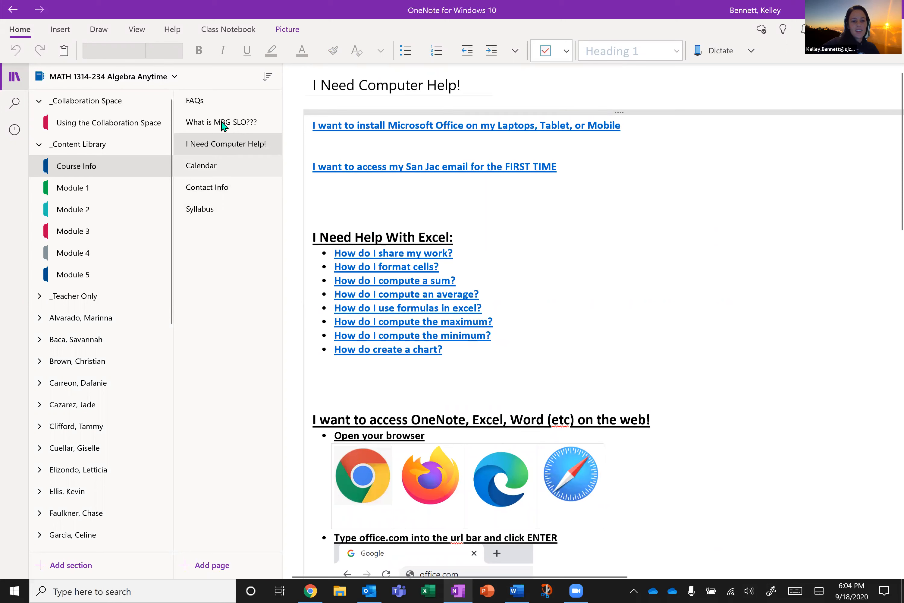
- Open the What is MBG SLO??? page and review its score example and grade-meaning tables
click(221, 121)
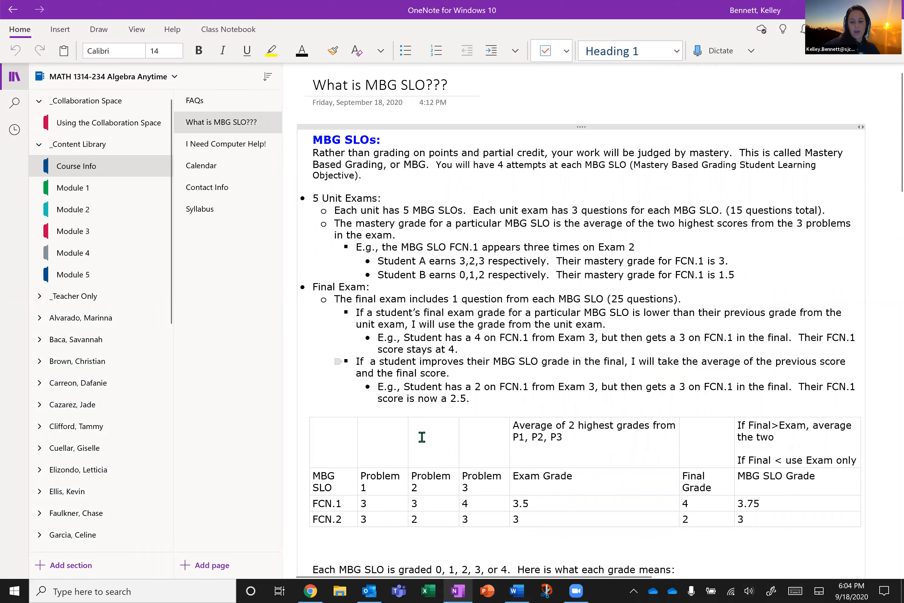
scroll(down, 3)
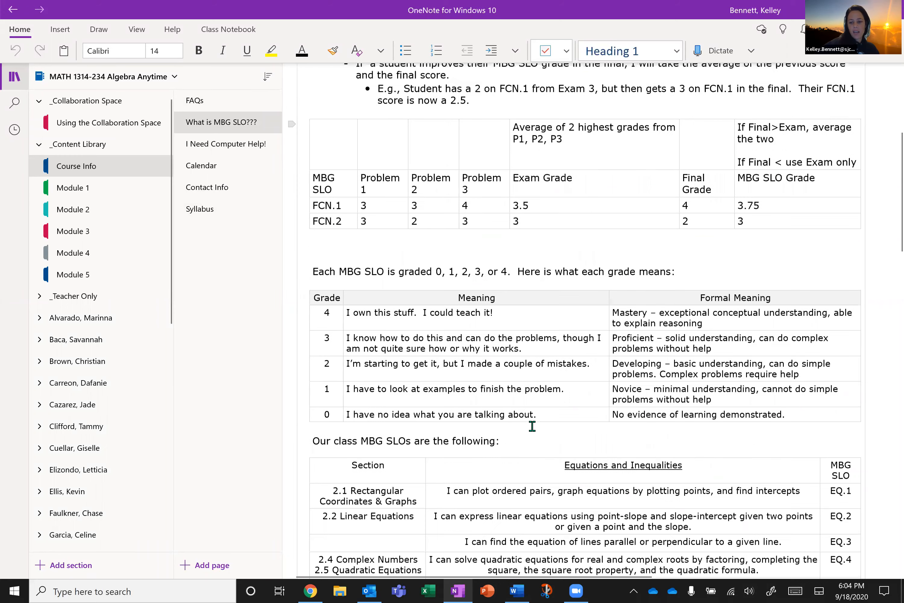
scroll(down, 3)
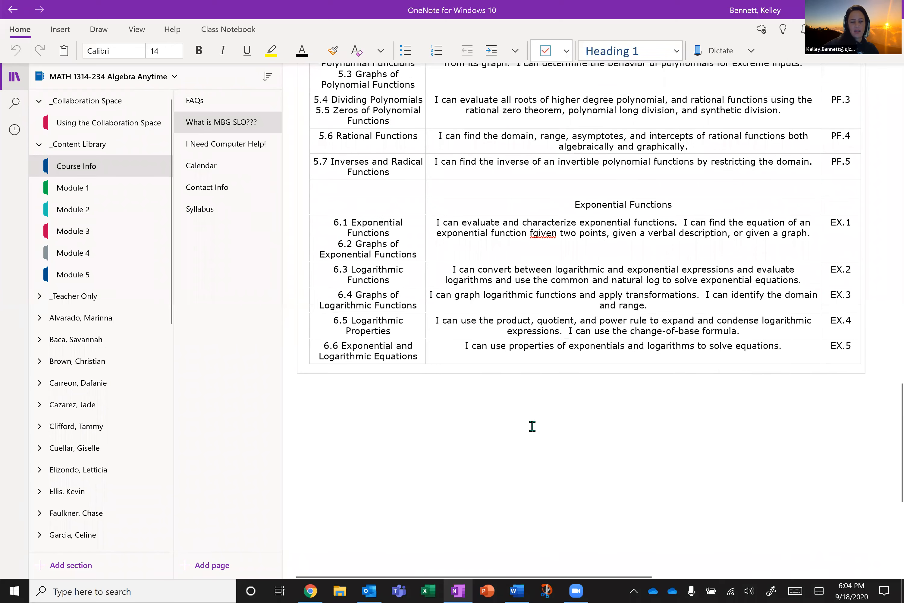
click(223, 122)
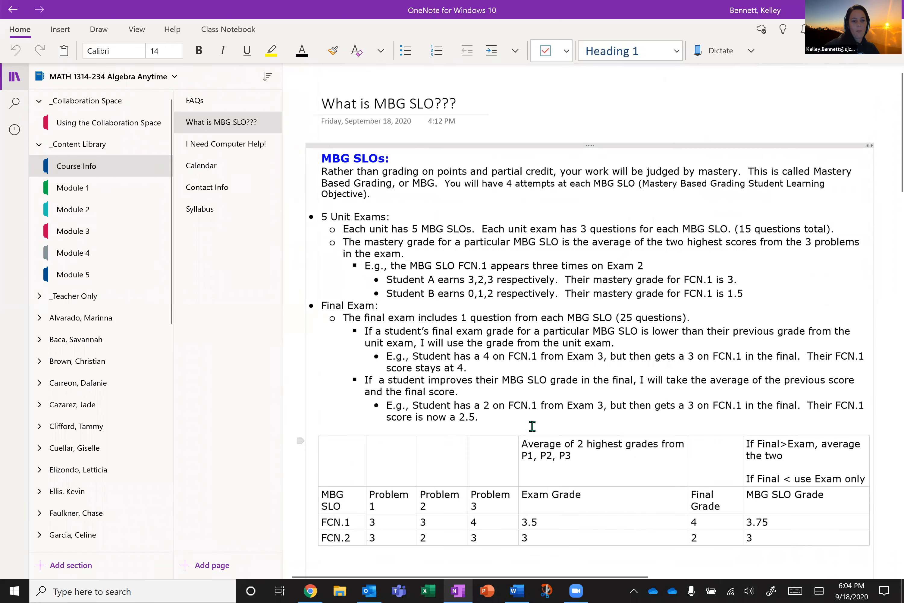
- Open the Module 1 section of the Content Library on its 1.4 Polynomials page
scroll(down, 3)
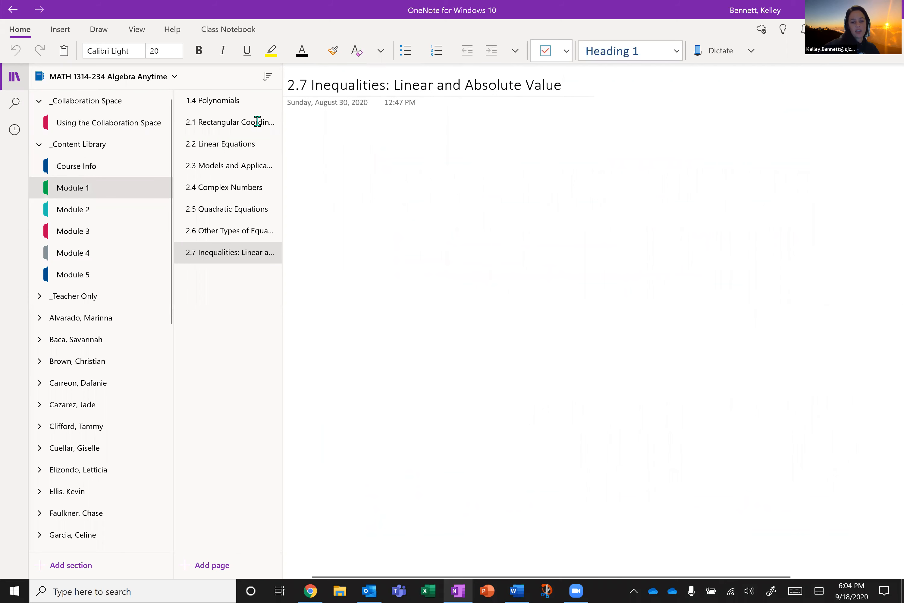
click(212, 100)
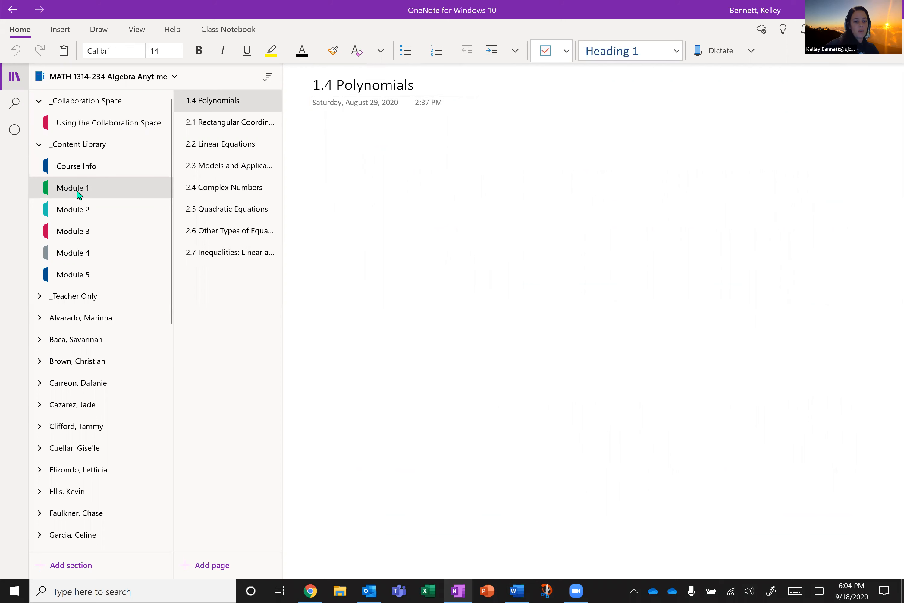
click(73, 274)
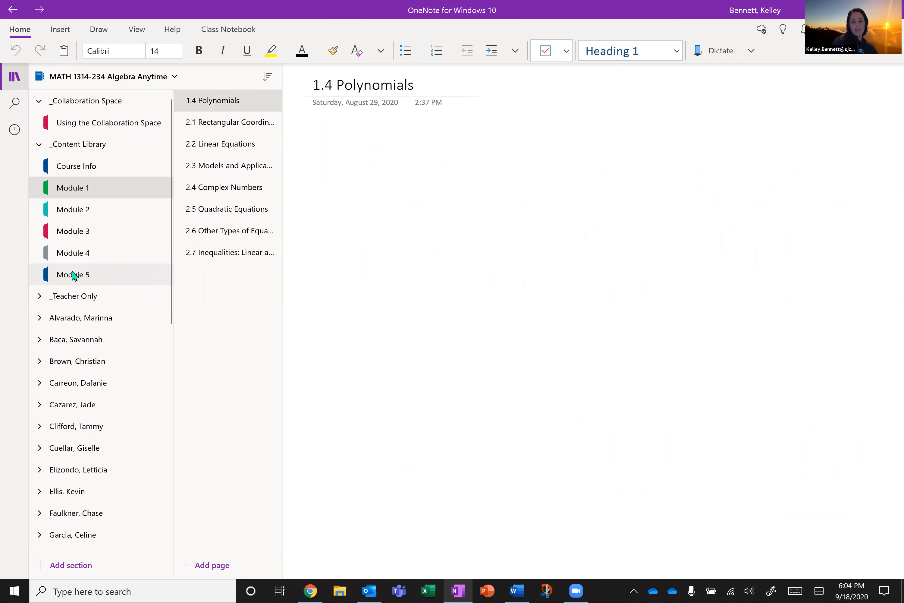
click(72, 188)
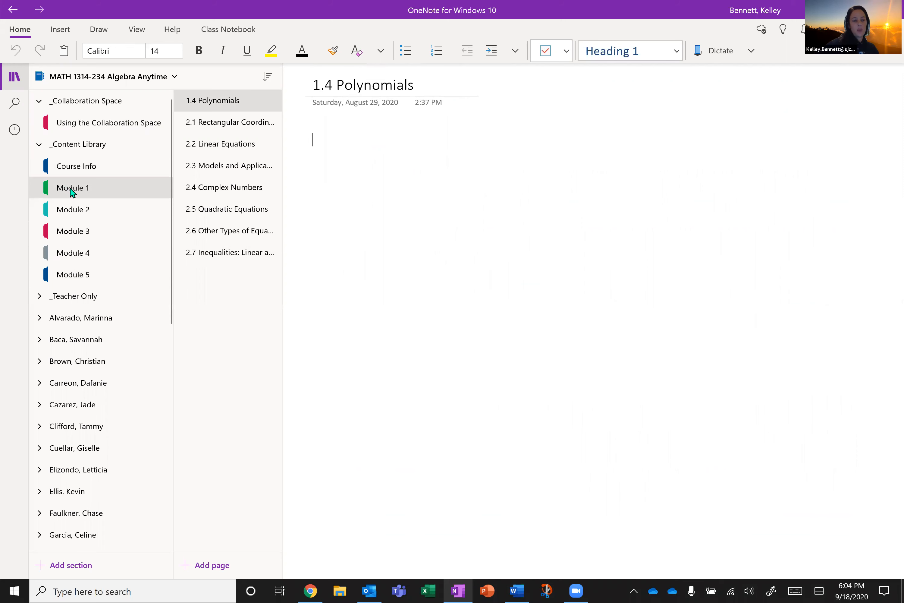
mouse_move(213, 122)
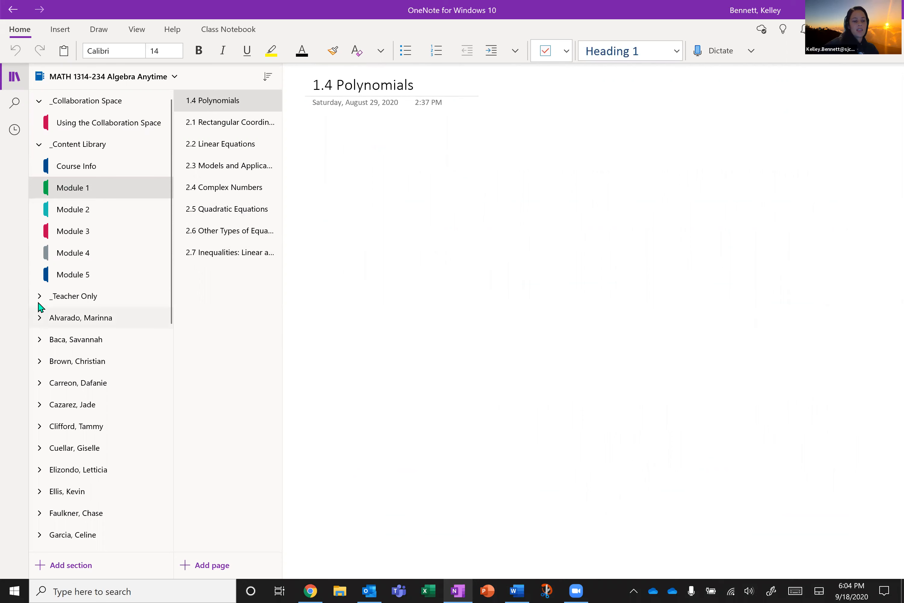
- Show the Getting started with the Collaboration Space page, then collapse the Collaboration Space and Content Library groups
click(73, 296)
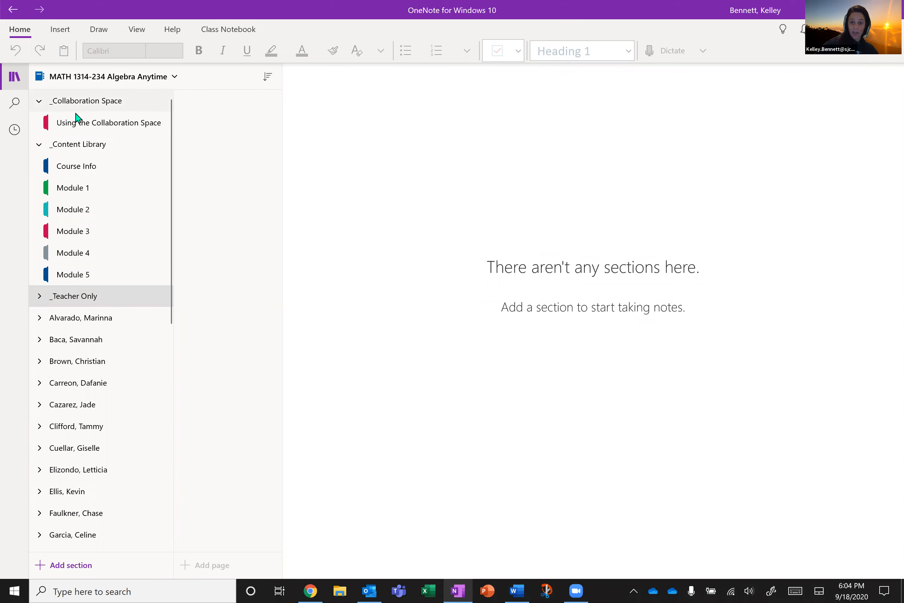
click(108, 122)
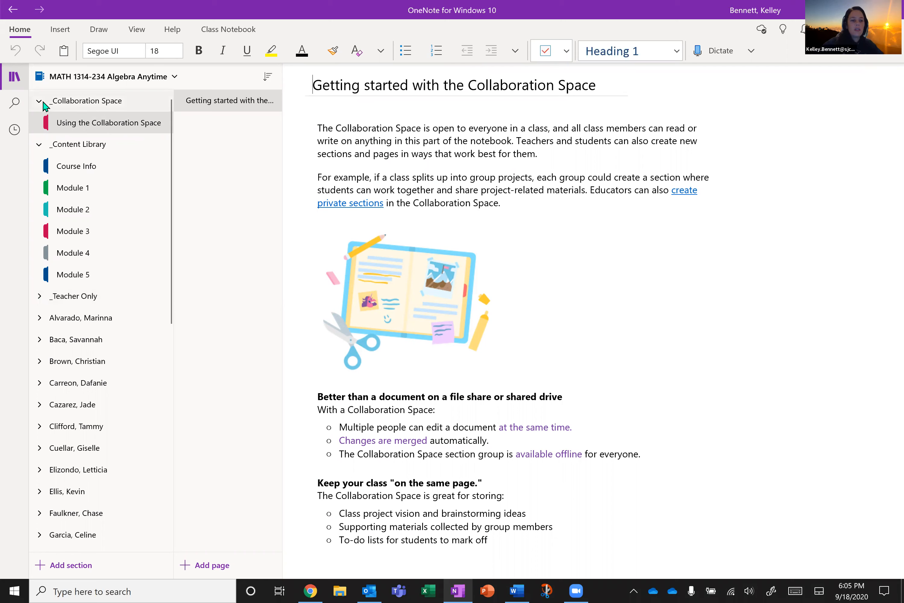
click(40, 100)
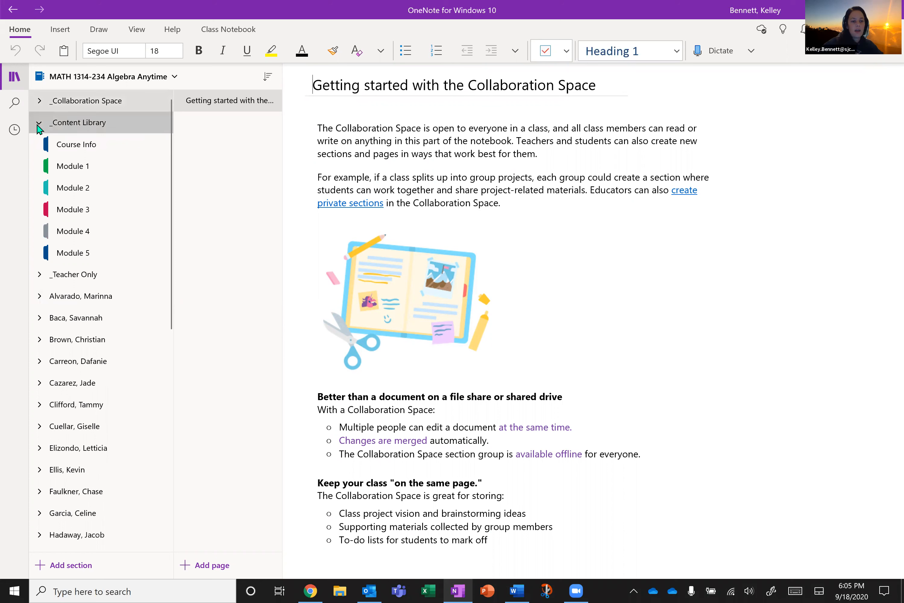
click(39, 122)
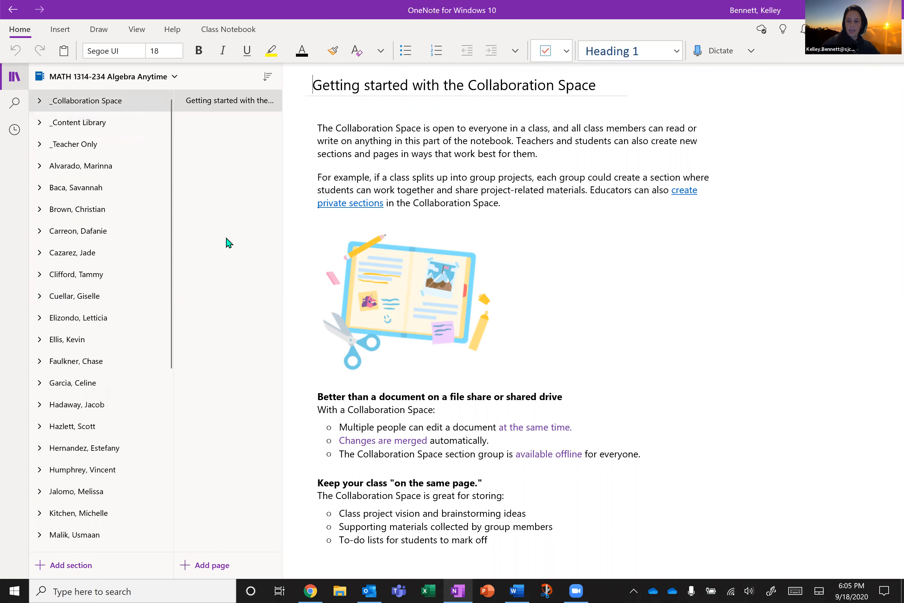
mouse_move(263, 300)
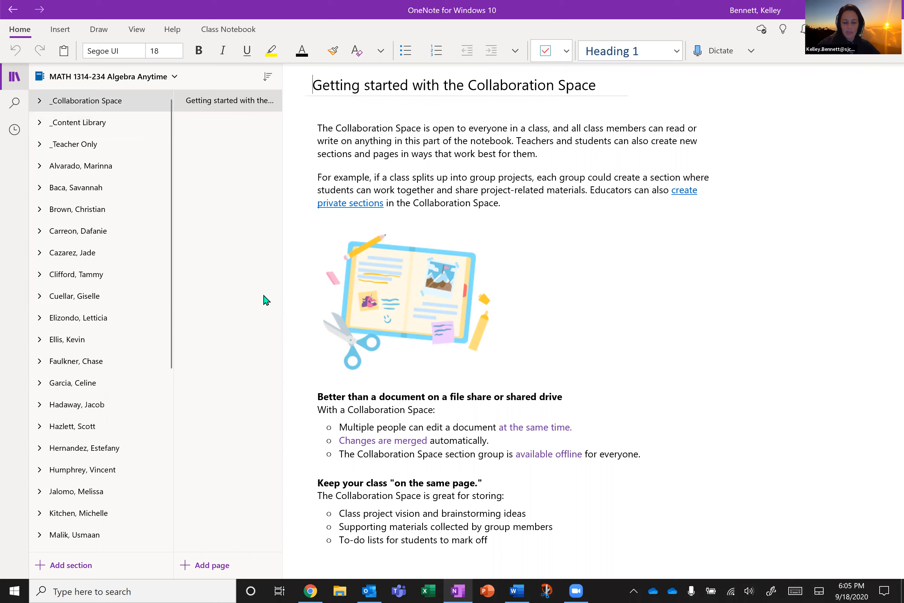
mouse_move(273, 359)
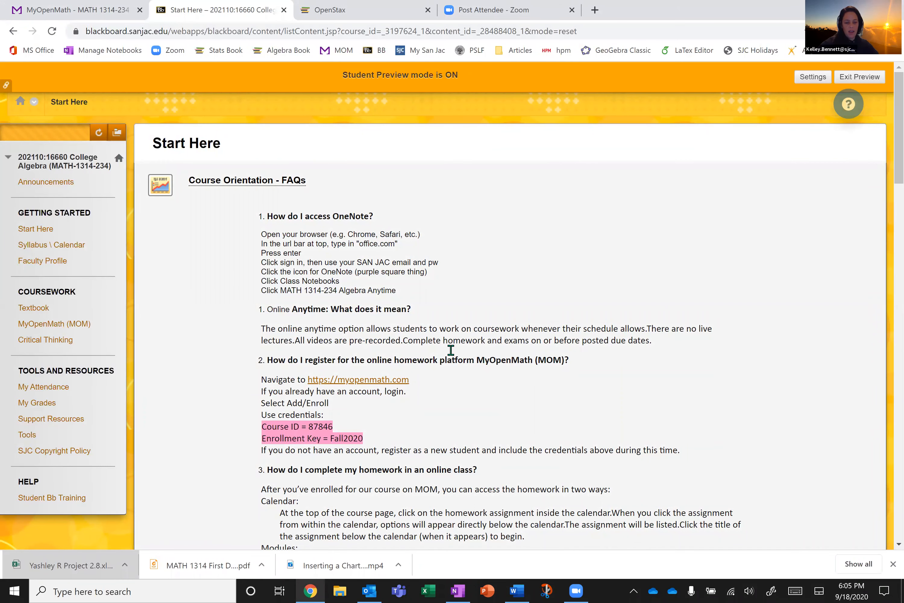
mouse_move(319, 364)
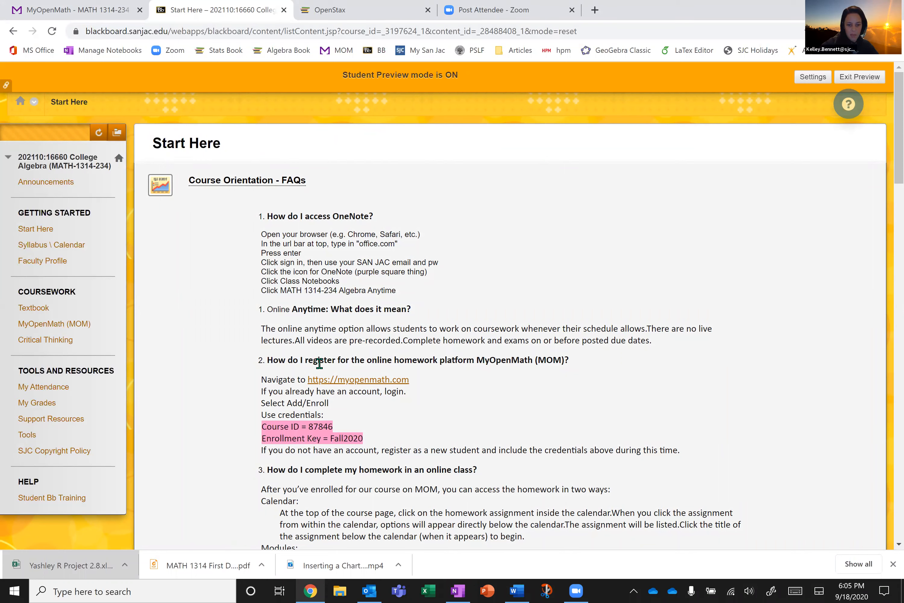
mouse_move(442, 379)
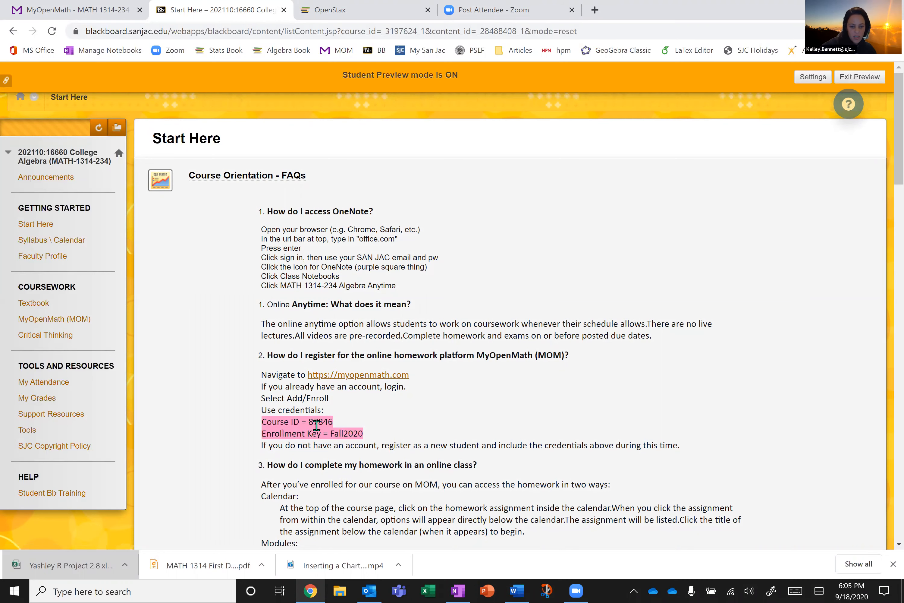
- Scroll the Start Here page to the MyOpenMath registration FAQ with its course ID and enrollment key
scroll(down, 3)
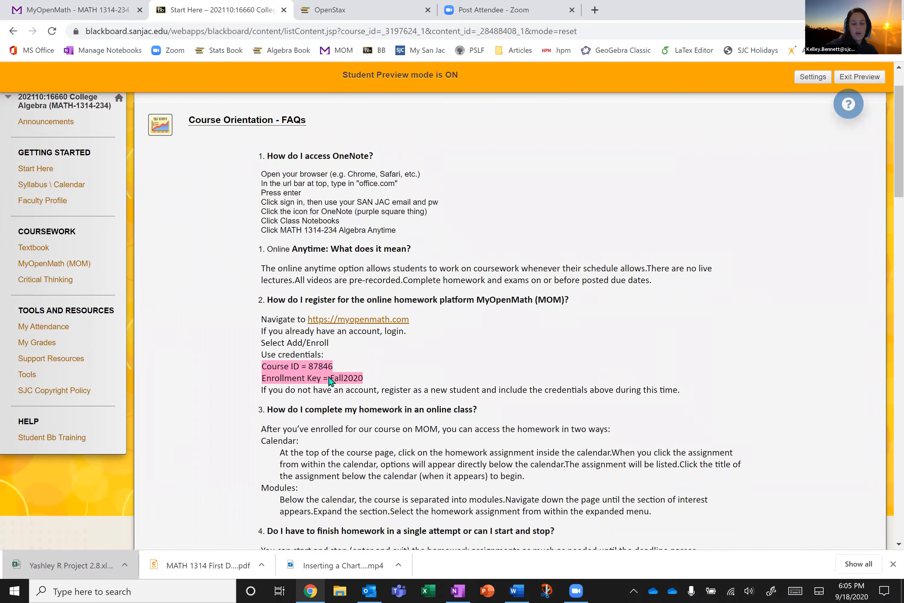
mouse_move(392, 322)
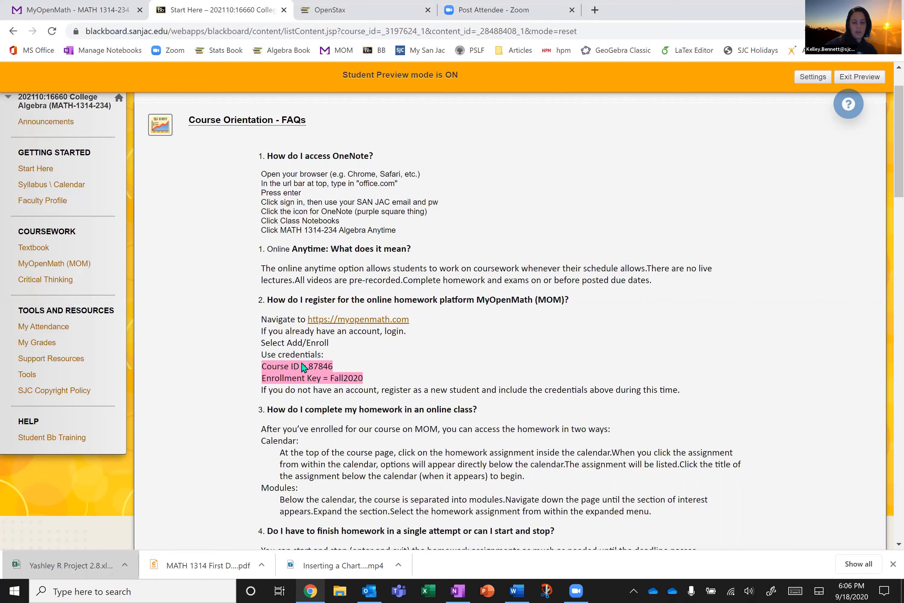
mouse_move(464, 271)
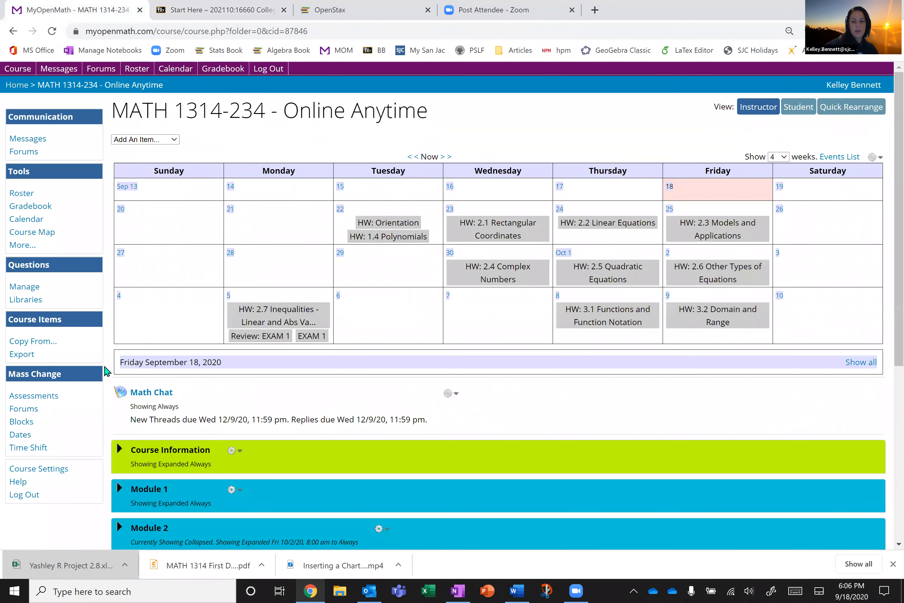
mouse_move(593, 320)
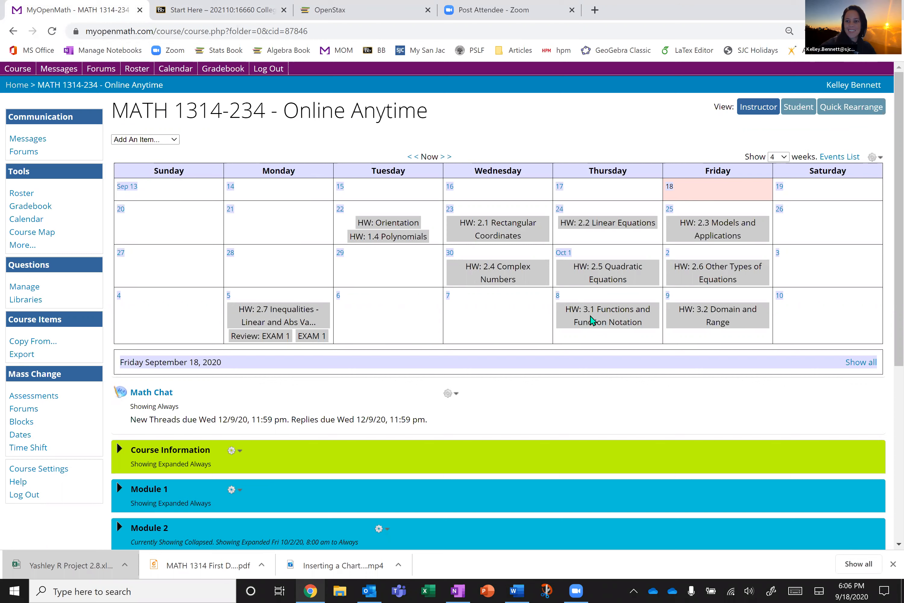
mouse_move(312, 380)
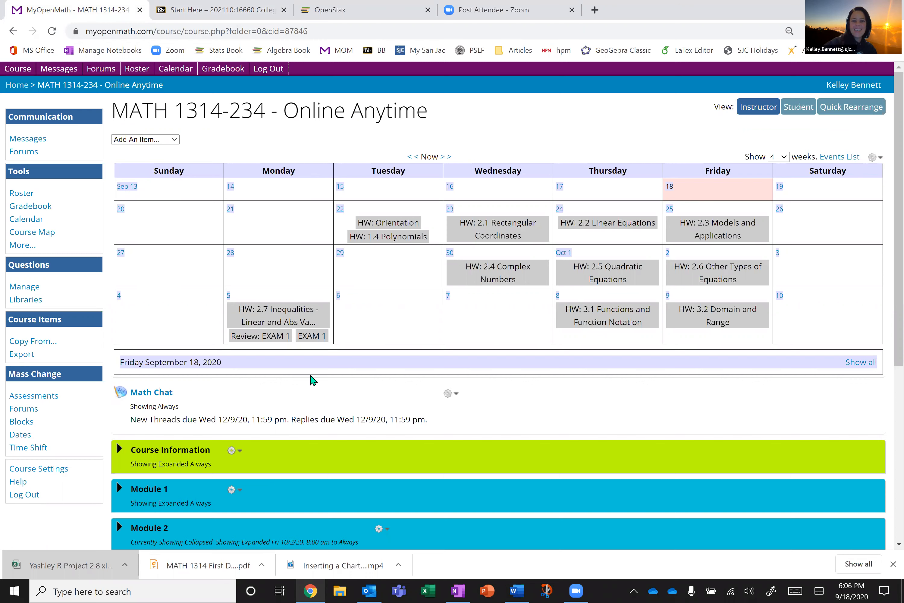
mouse_move(403, 254)
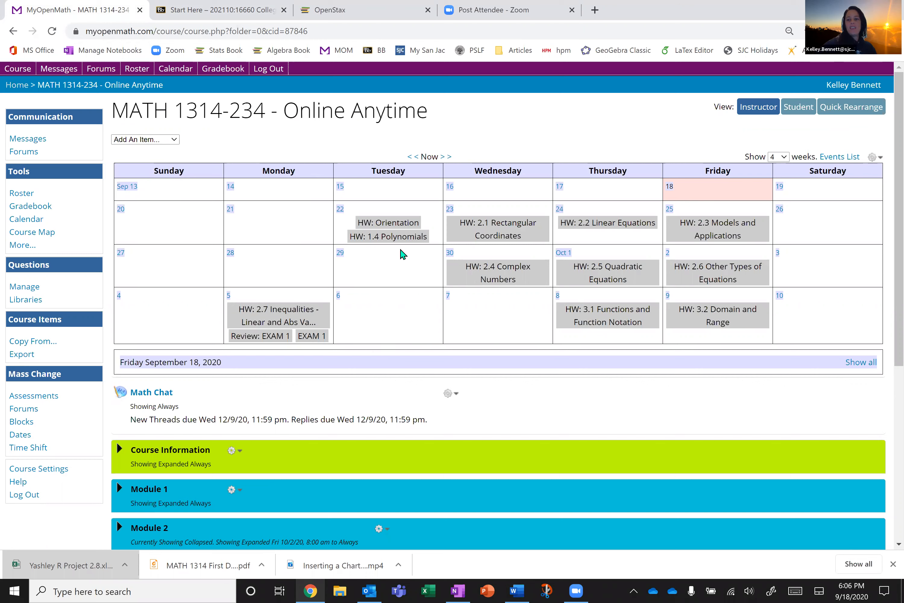
mouse_move(388, 305)
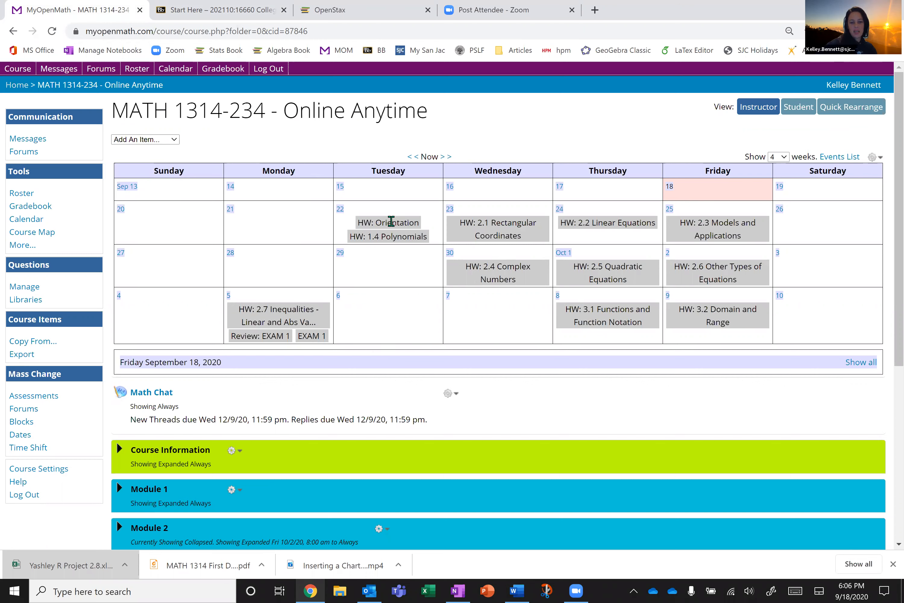
mouse_move(184, 384)
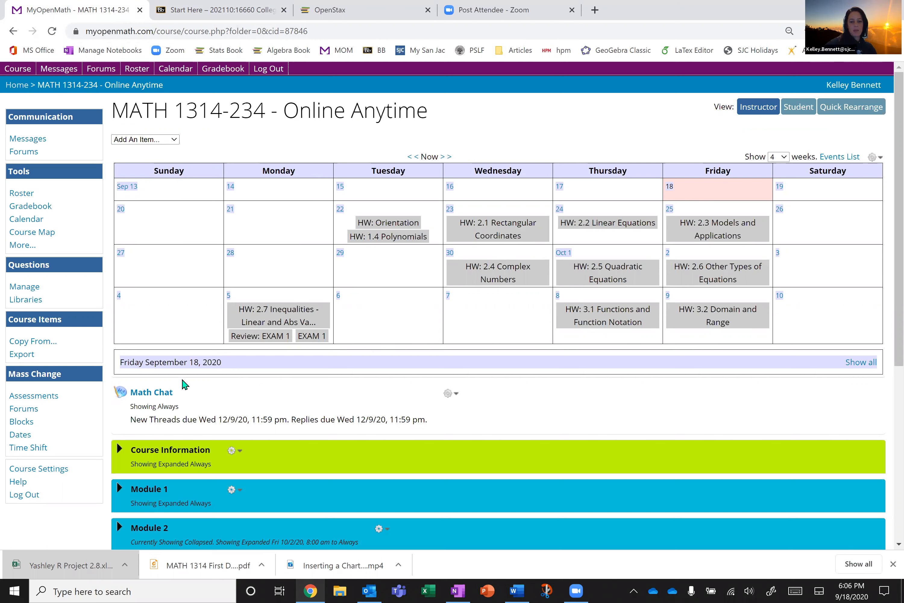
mouse_move(327, 341)
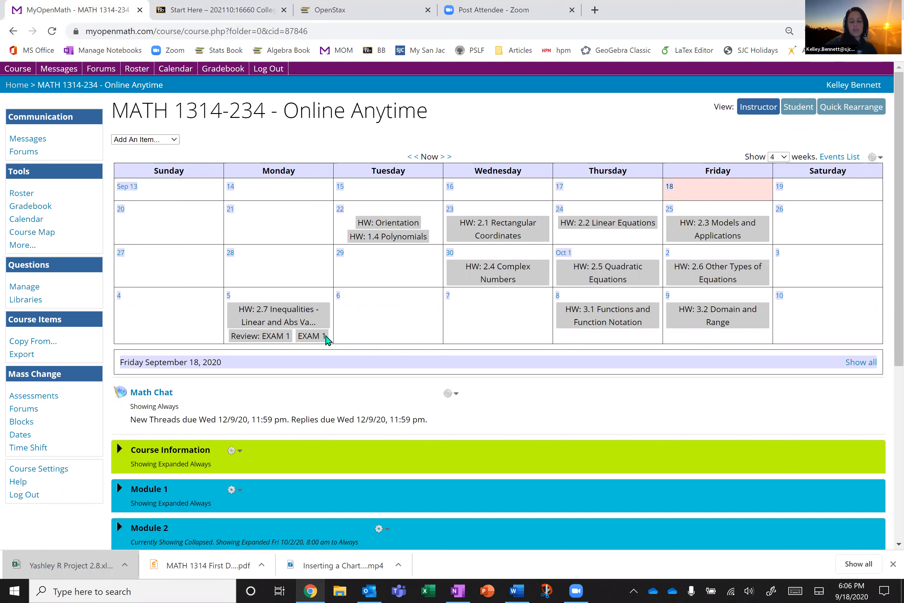
mouse_move(409, 261)
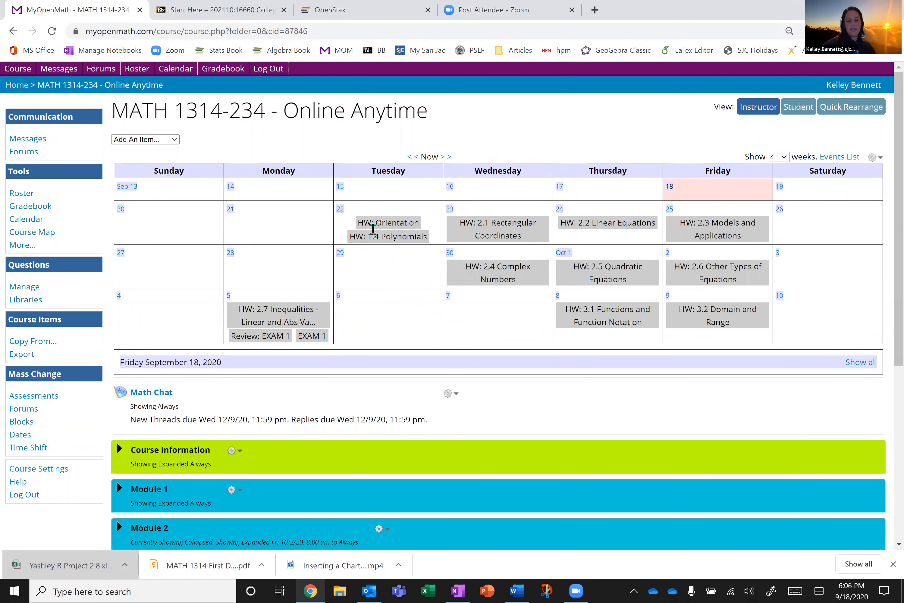
- Bring up the MATH 1314 course calendar showing October 5's homework 2.7, Exam 1 review and Exam 1
click(387, 221)
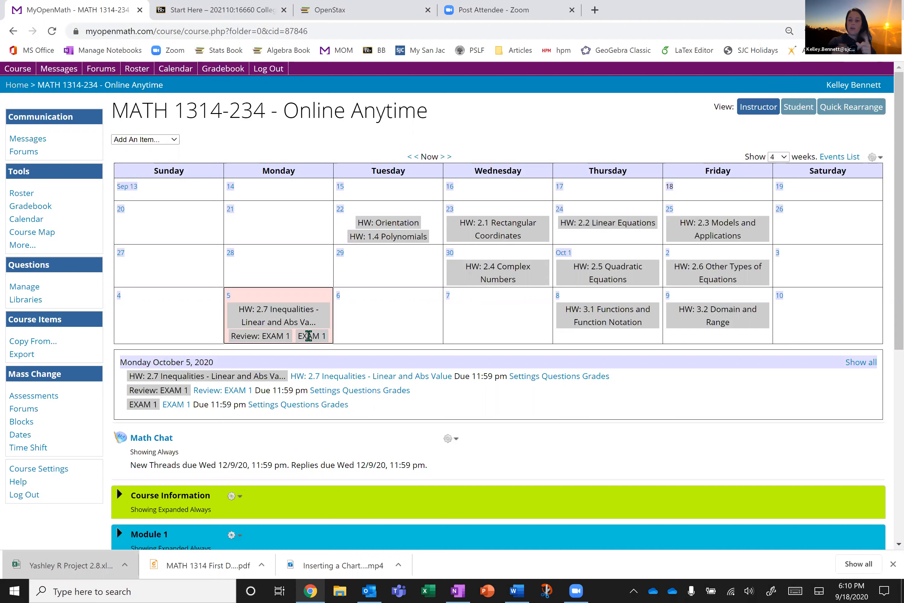
mouse_move(328, 422)
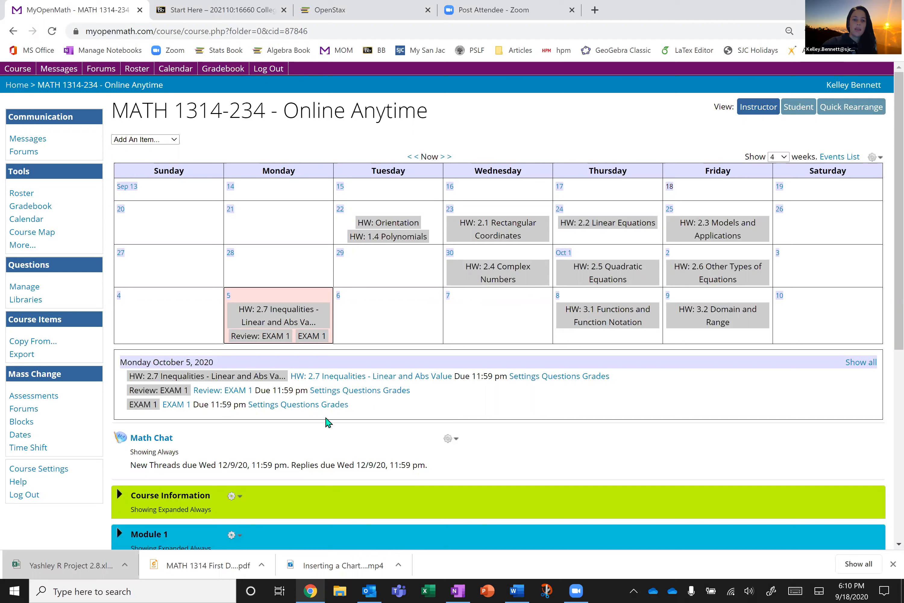
mouse_move(151, 437)
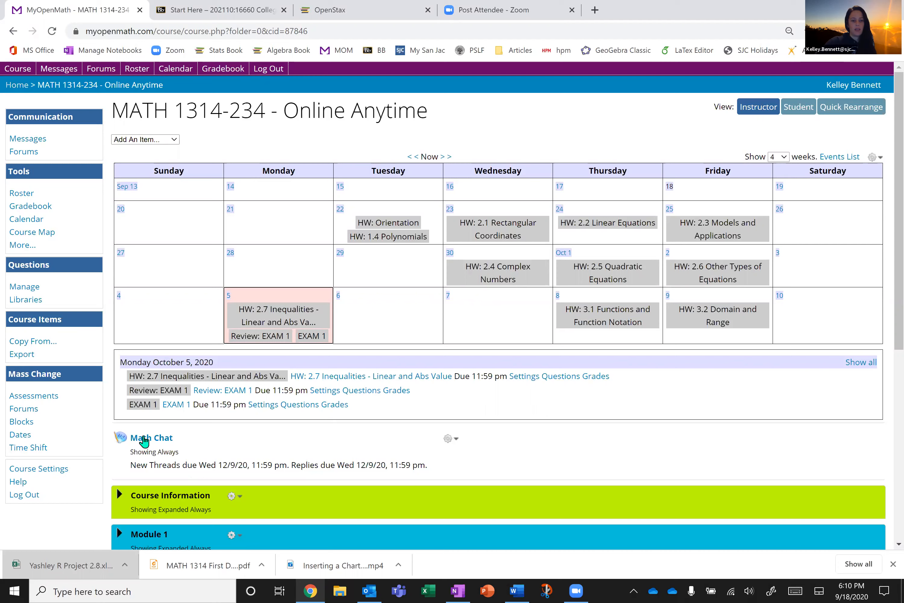
click(151, 438)
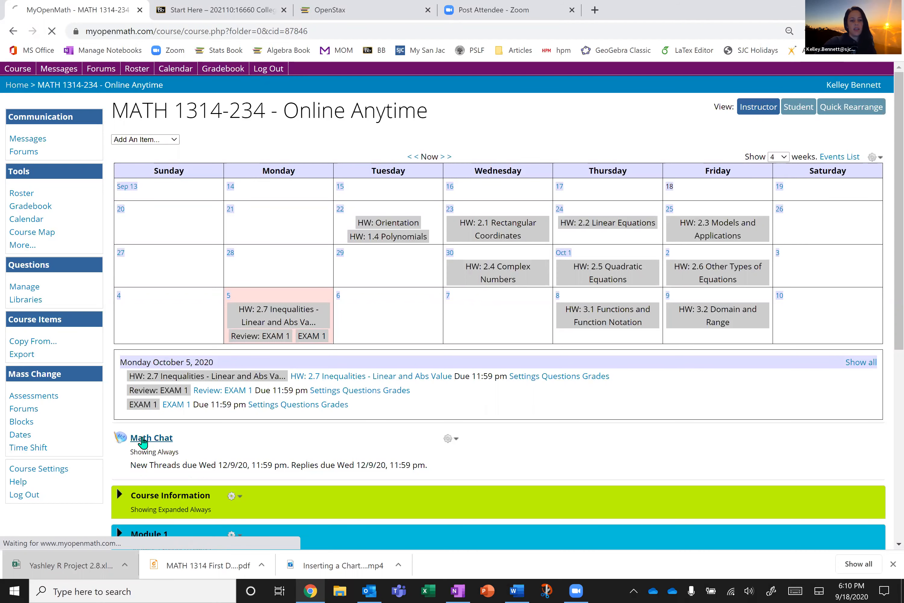
- View the Math Chat forum's FAQs and tutoring threads, then return to Blackboard's Start Here page
click(152, 437)
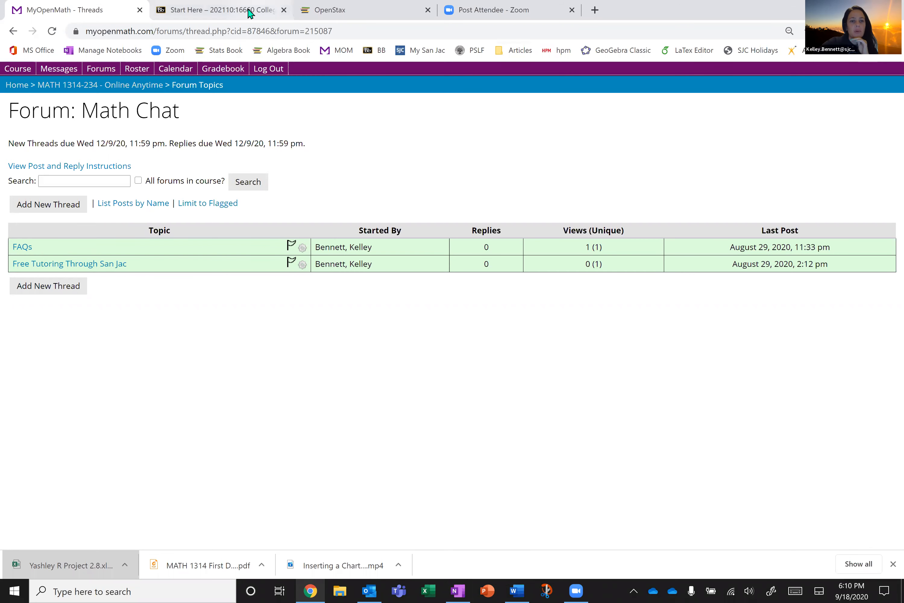
click(219, 9)
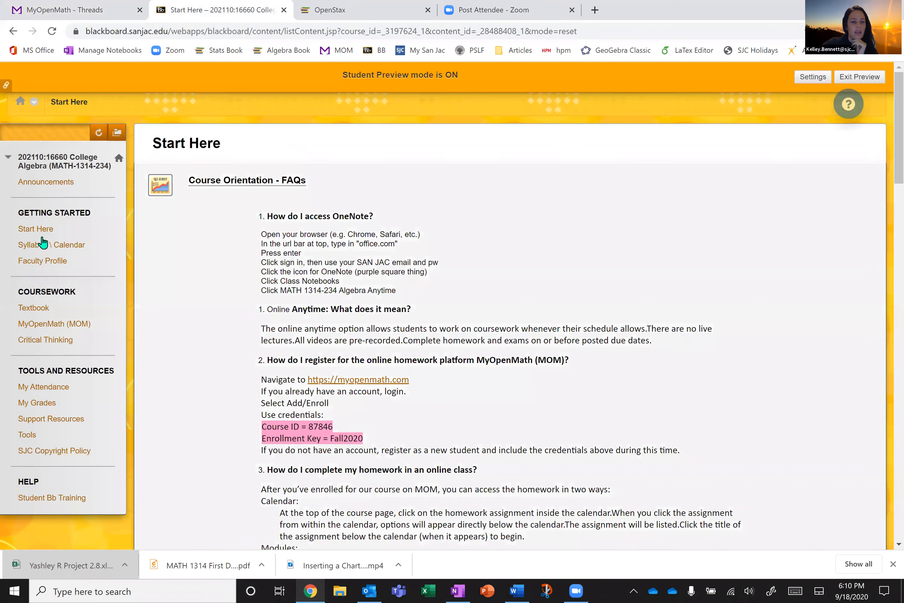
- Go to Syllabus \ Calendar and scroll to the grade-meaning table and Equations and Inequalities SLO list
click(52, 245)
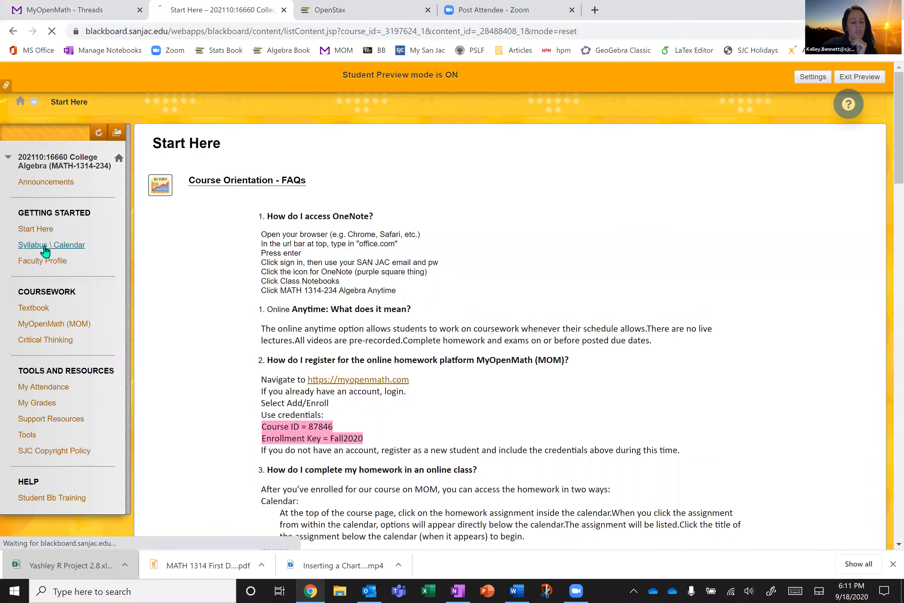
click(51, 245)
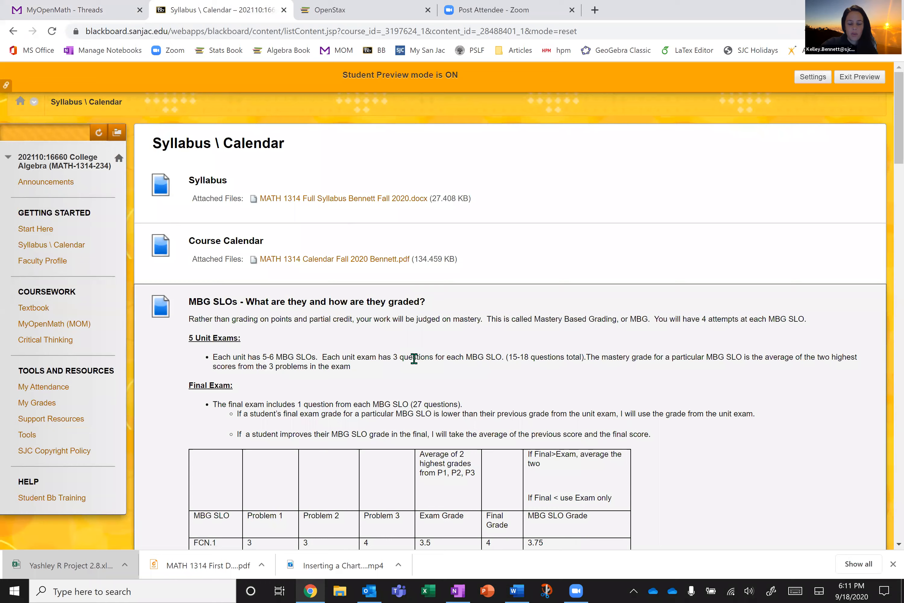
scroll(down, 3)
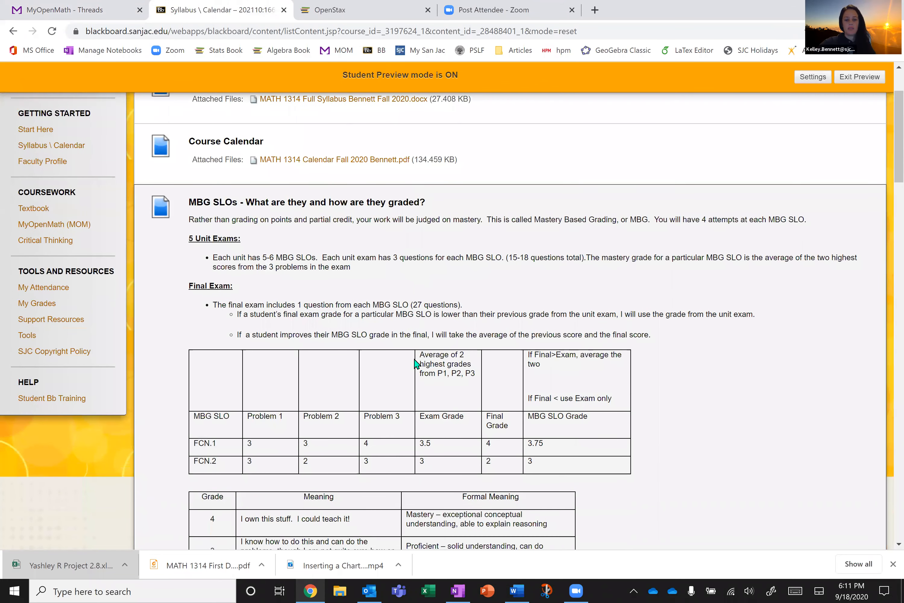
scroll(down, 3)
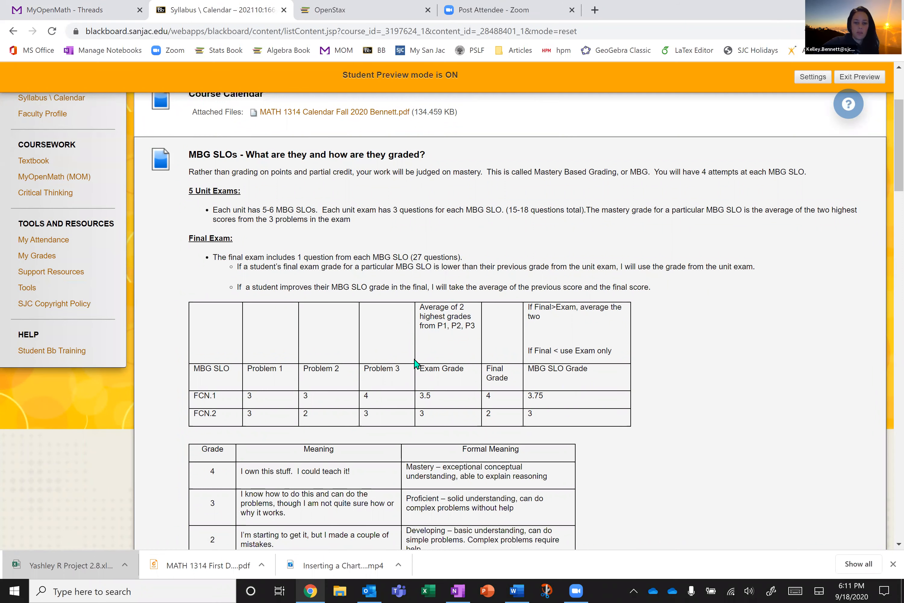
scroll(down, 3)
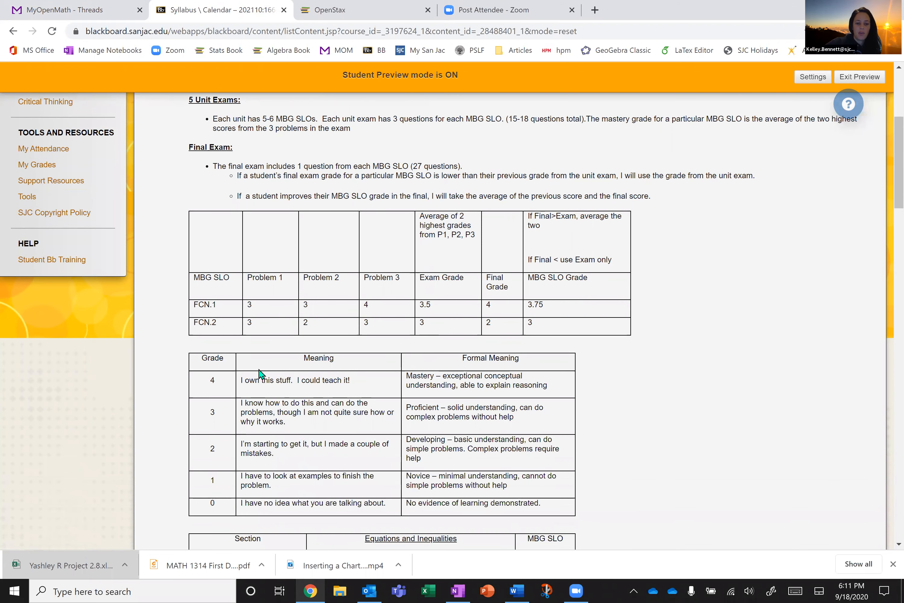
mouse_move(201, 387)
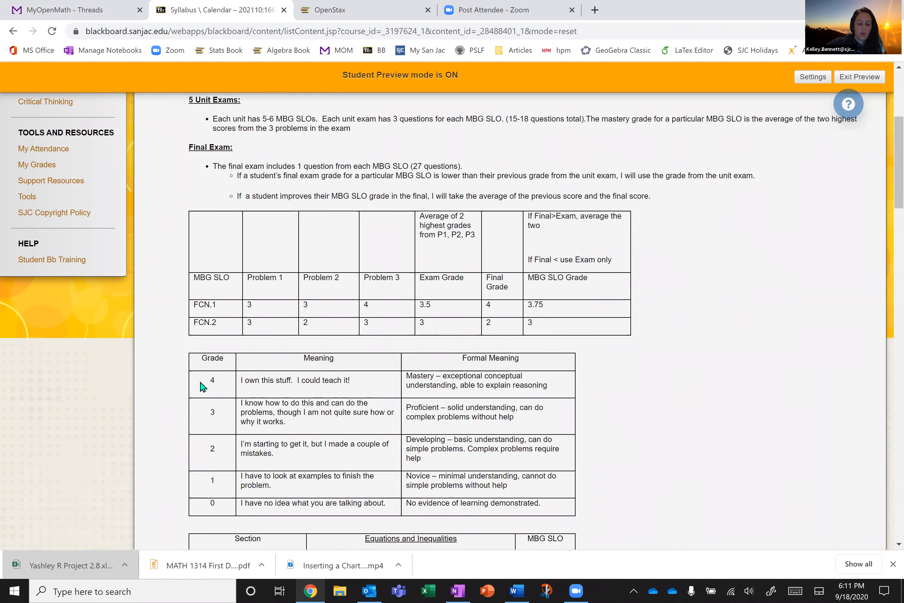
mouse_move(323, 397)
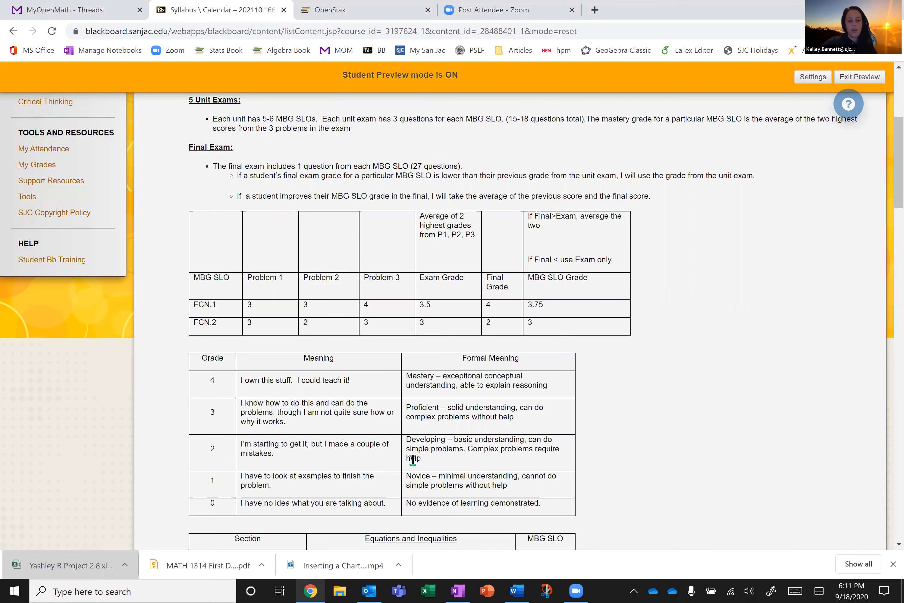
scroll(down, 3)
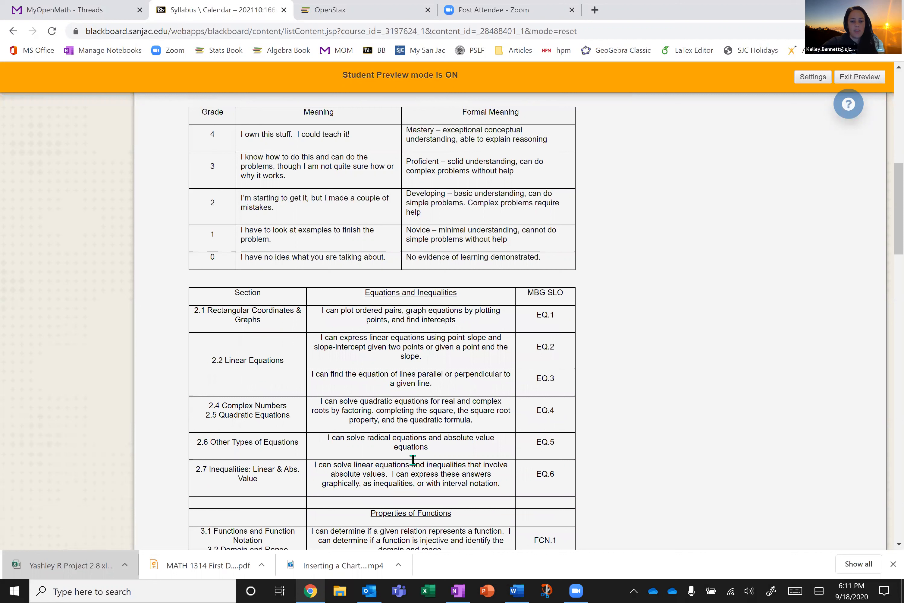
scroll(down, 3)
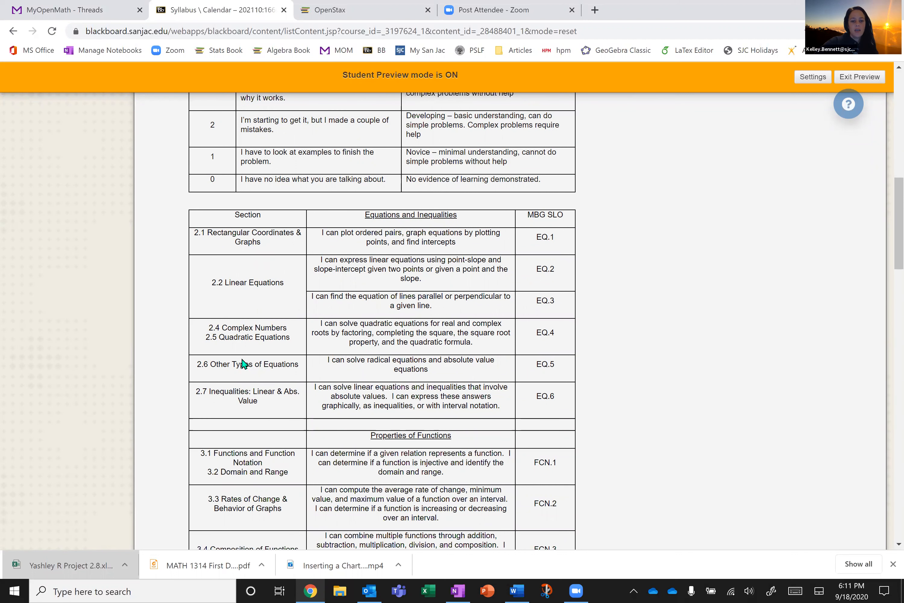
mouse_move(563, 358)
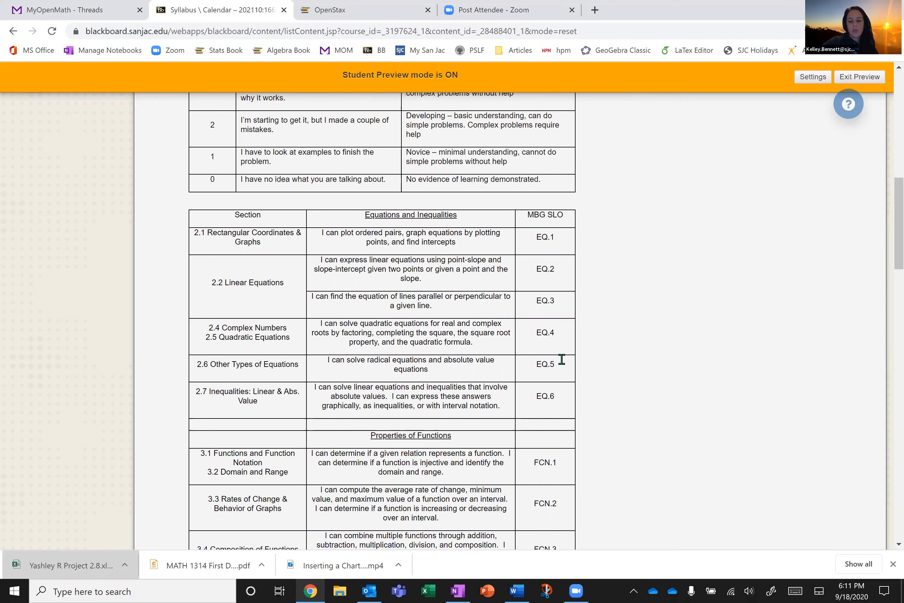
mouse_move(549, 239)
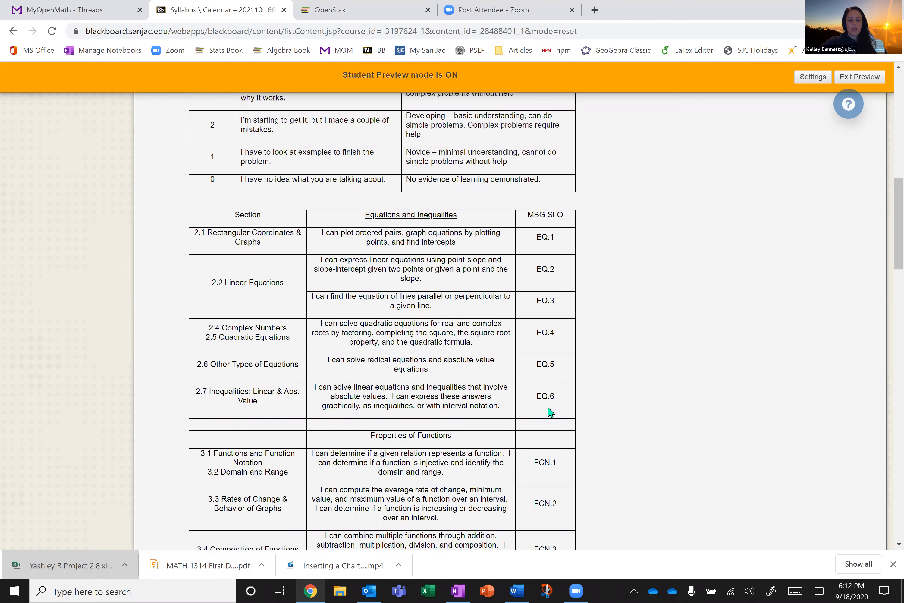
mouse_move(566, 238)
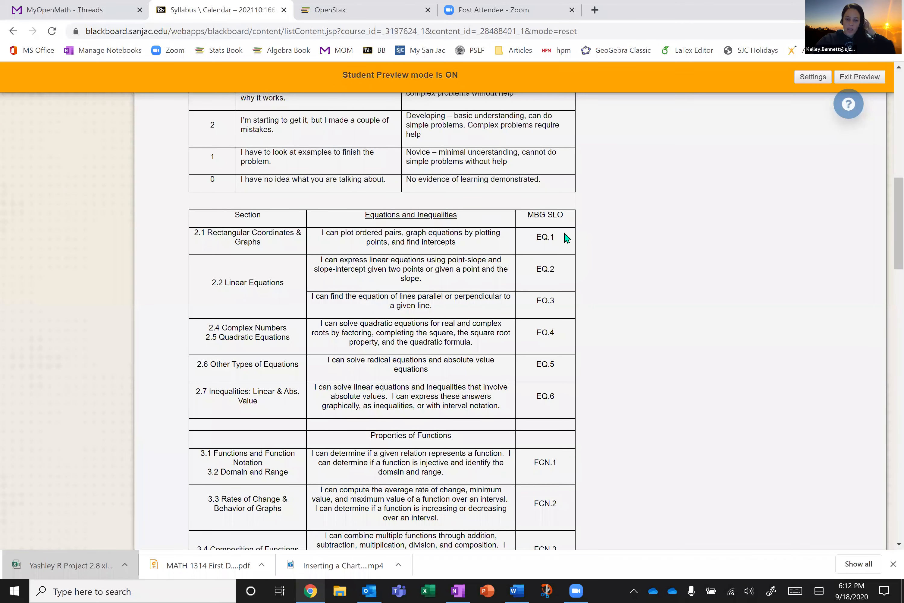
scroll(up, 3)
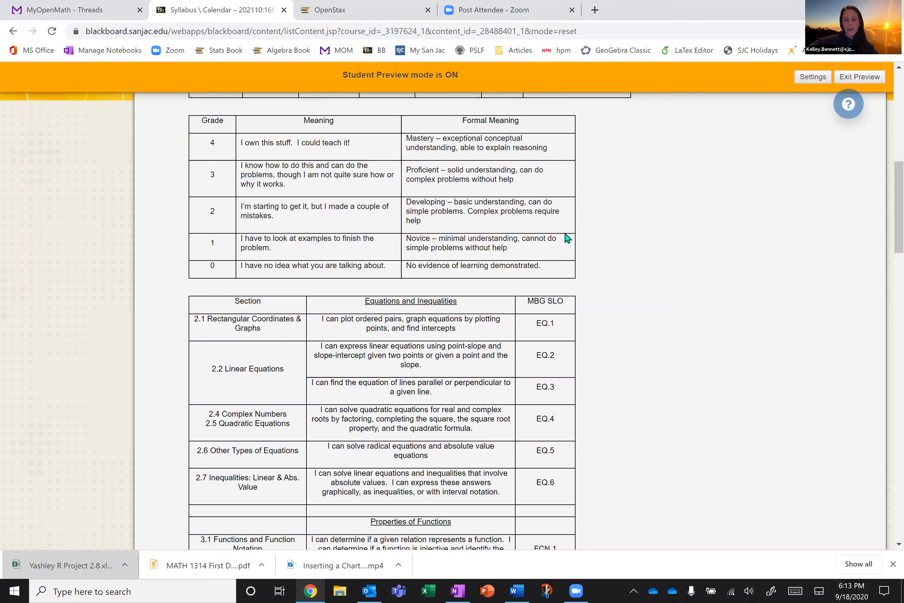
mouse_move(563, 460)
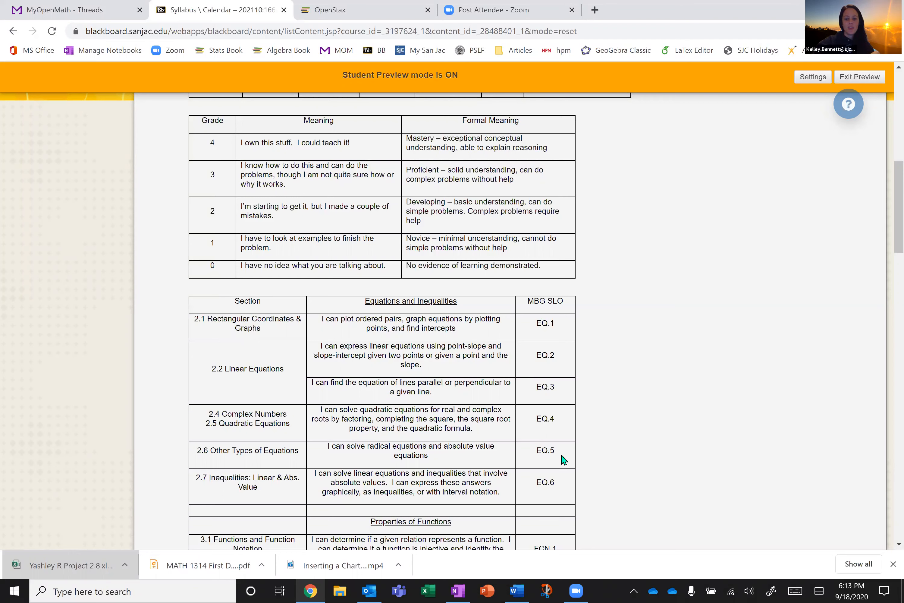
mouse_move(557, 487)
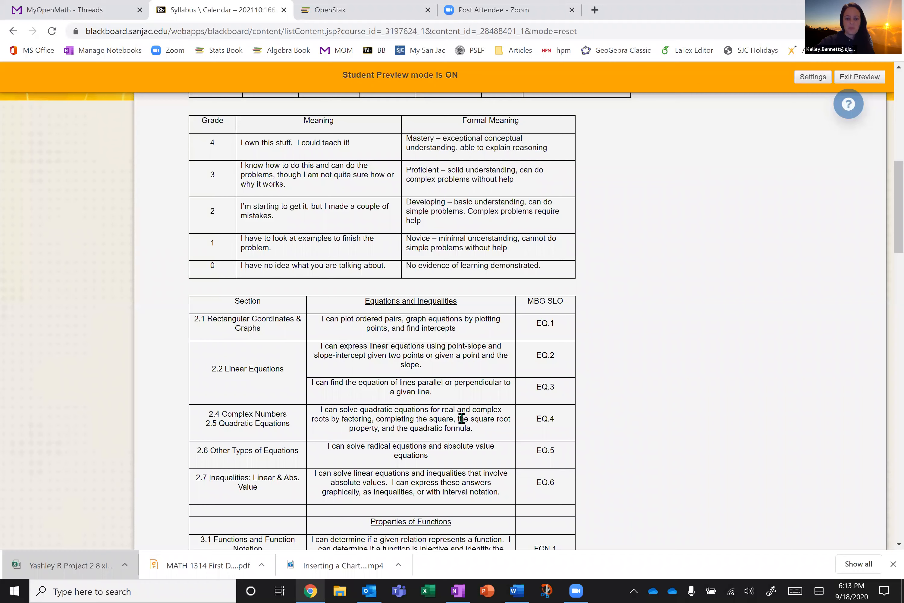
- Scroll through the SLO table and back up to the MBG SLOs explanation with its example score table
scroll(down, 3)
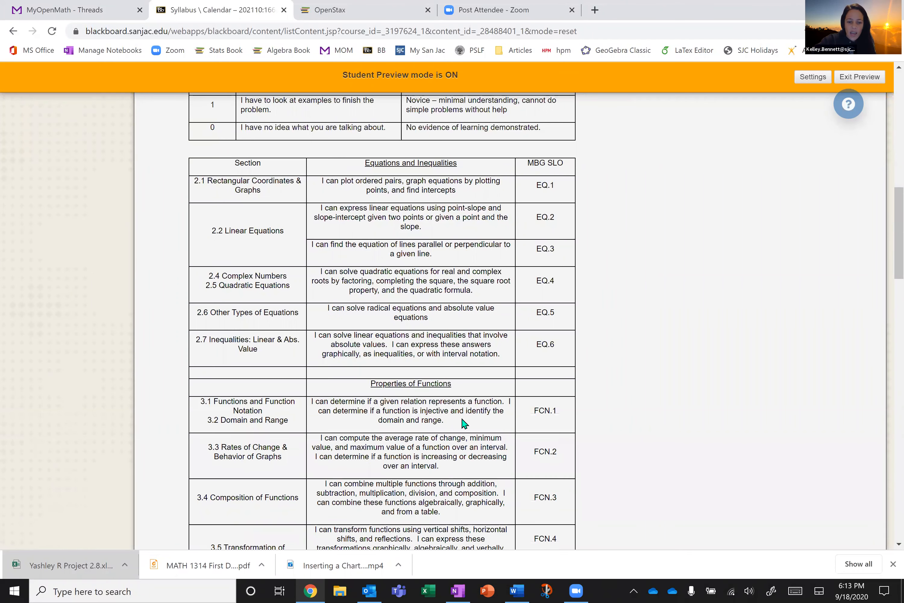
scroll(down, 3)
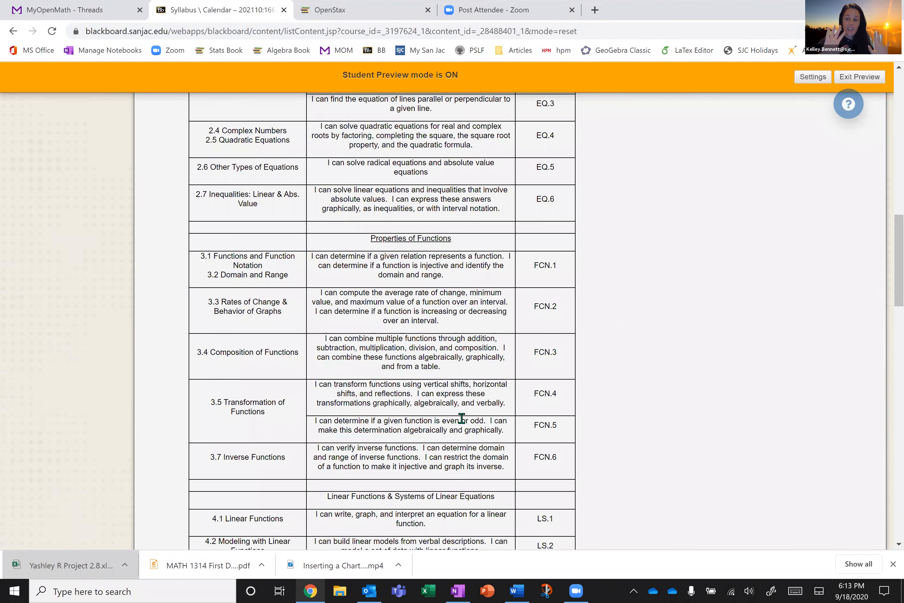
scroll(up, 3)
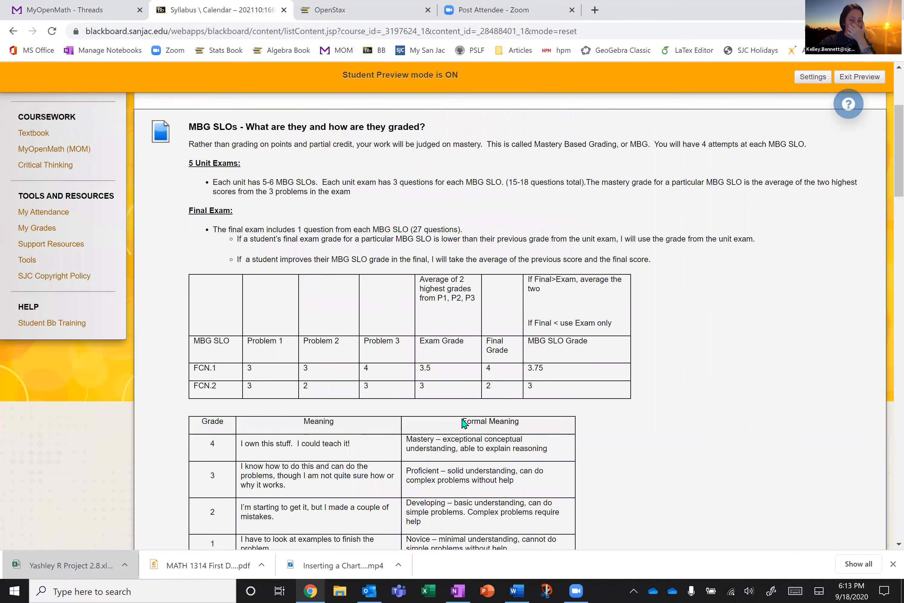
mouse_move(378, 378)
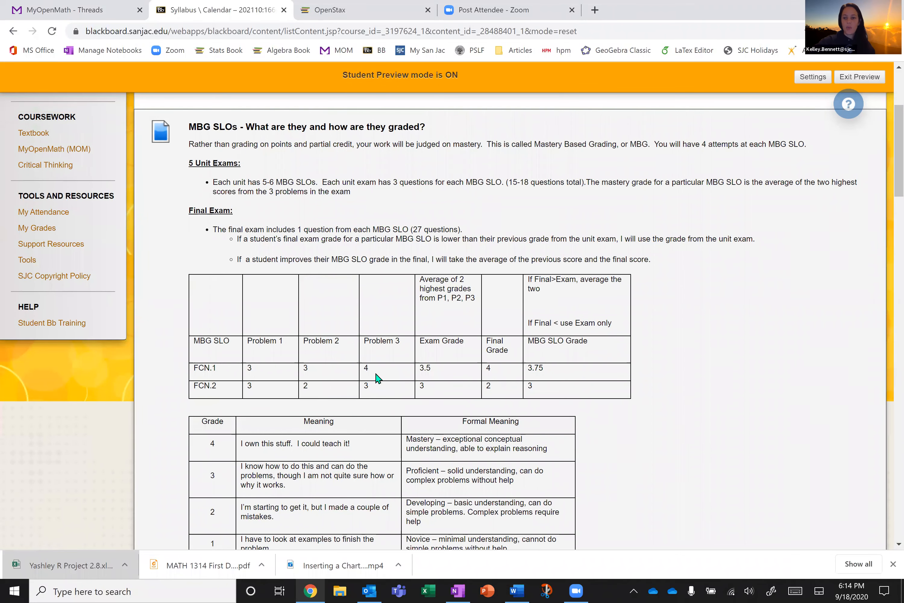